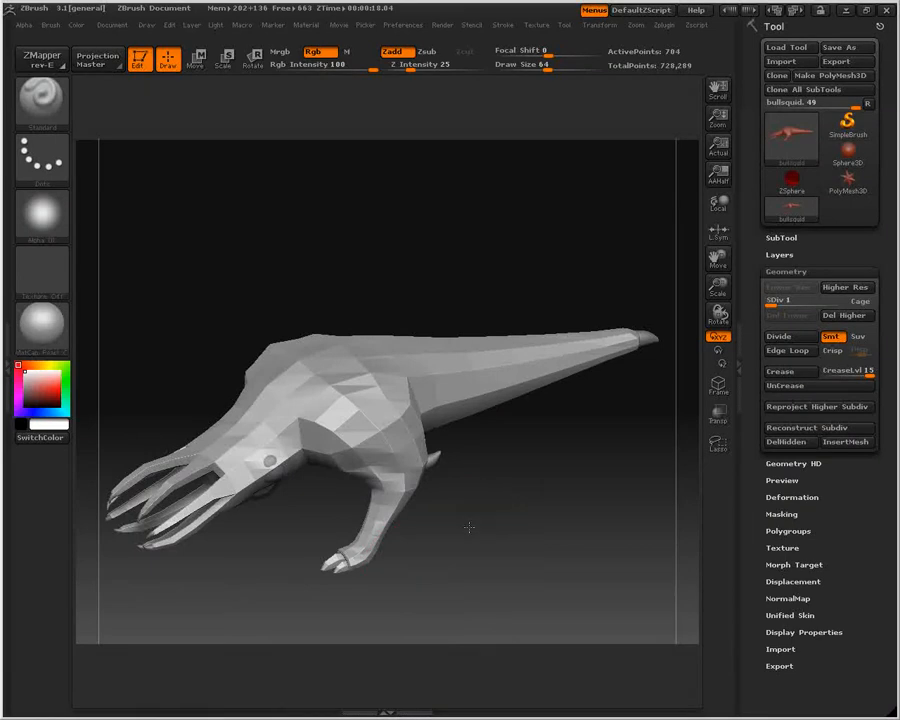
# - Orbit the bull squid and raise it to its highest subdivision level, SDiv 6
pyautogui.moveTo(456, 522); pyautogui.dragTo(456, 520)
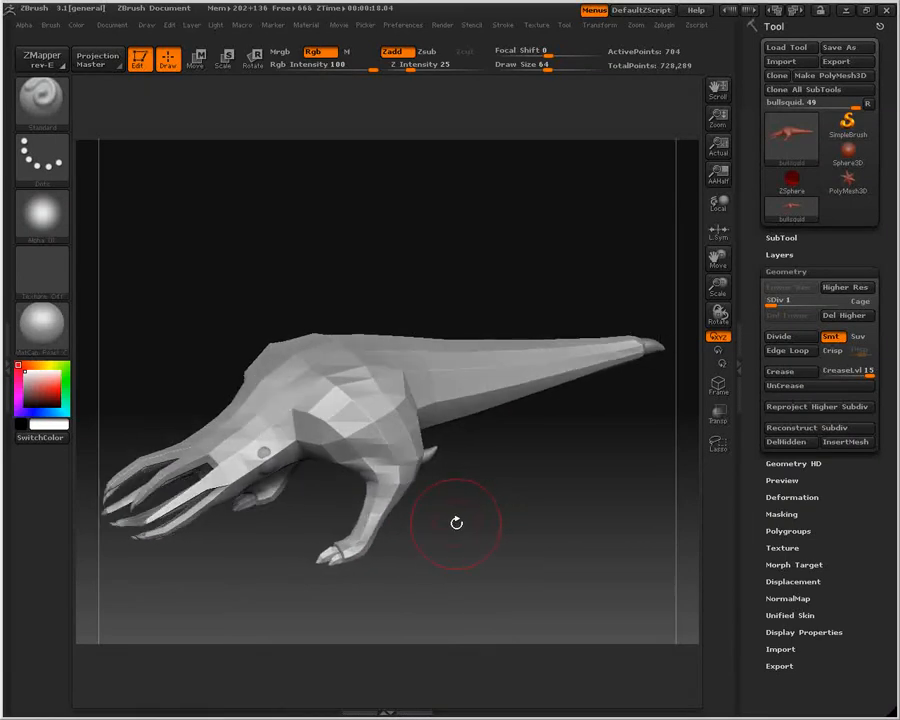
pyautogui.moveTo(456, 522); pyautogui.dragTo(584, 478)
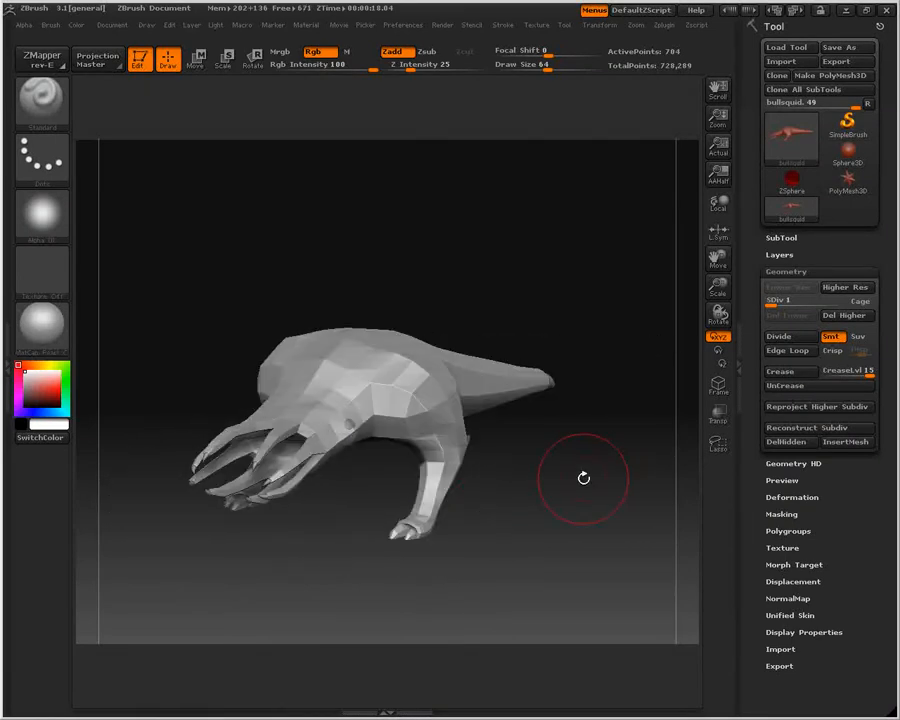
pyautogui.click(846, 287)
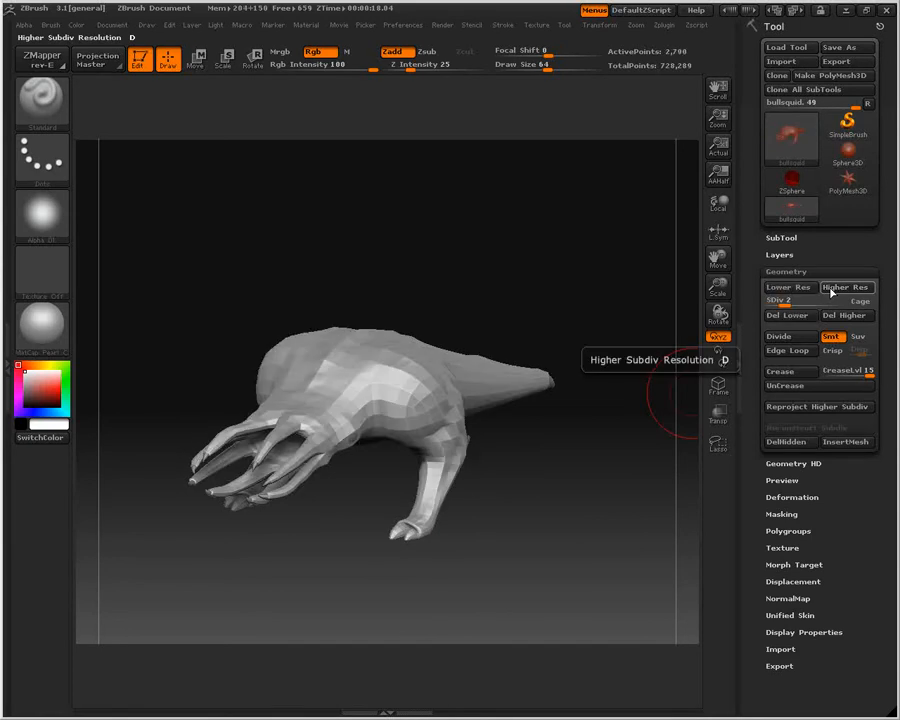
pyautogui.click(845, 287)
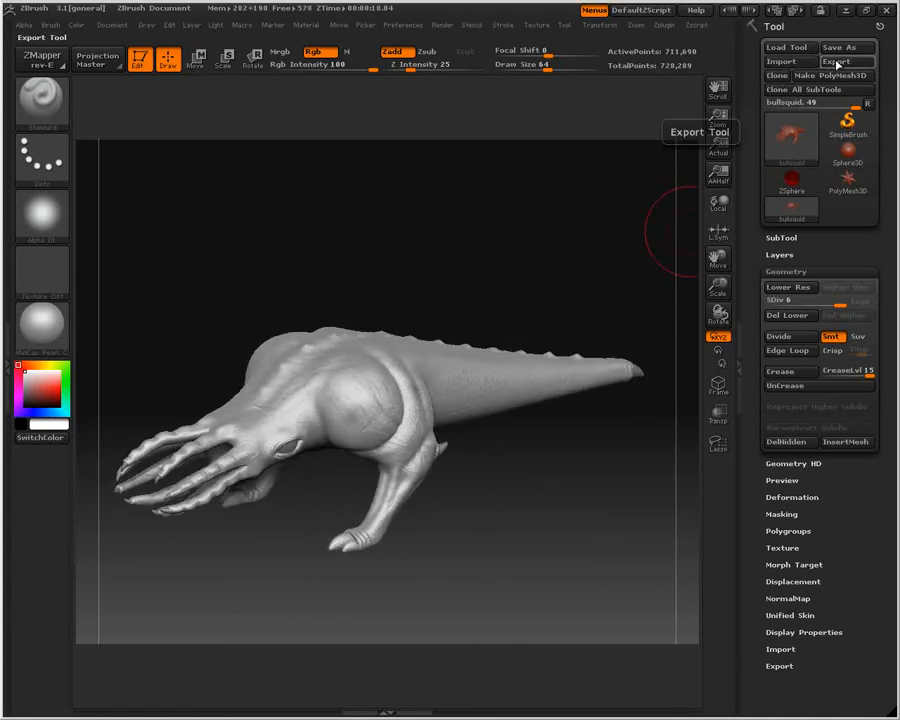
pyautogui.click(834, 61)
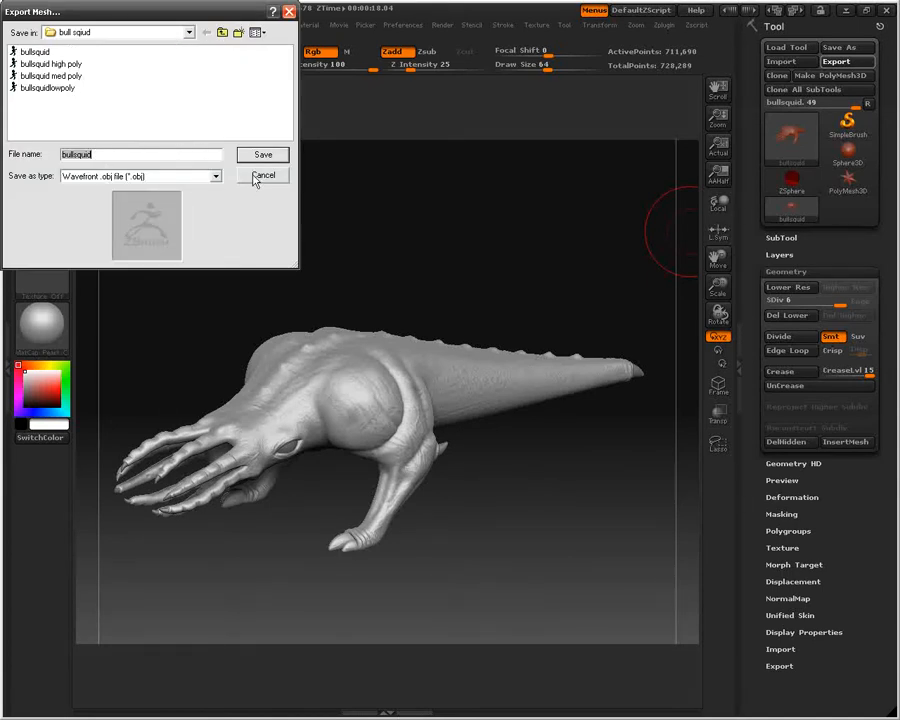
pyautogui.click(263, 175)
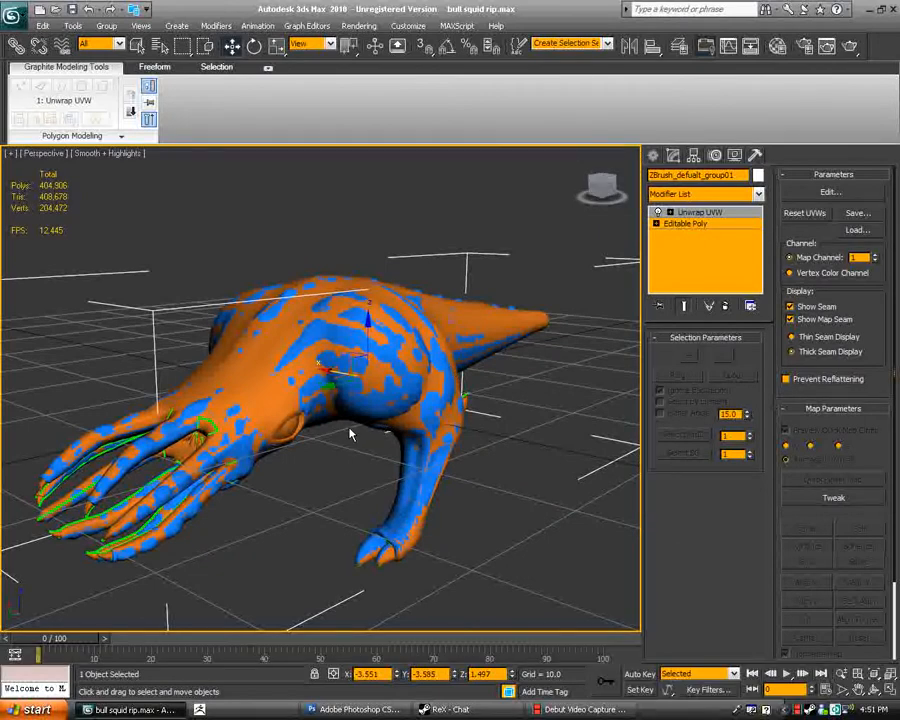
pyautogui.moveTo(345, 433)
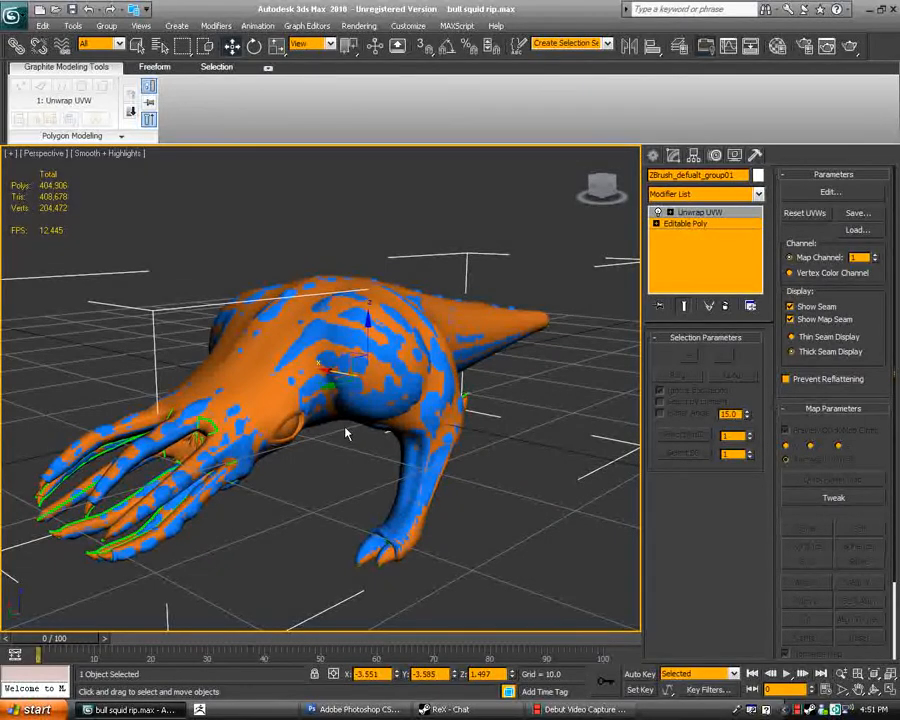
pyautogui.moveTo(380, 425)
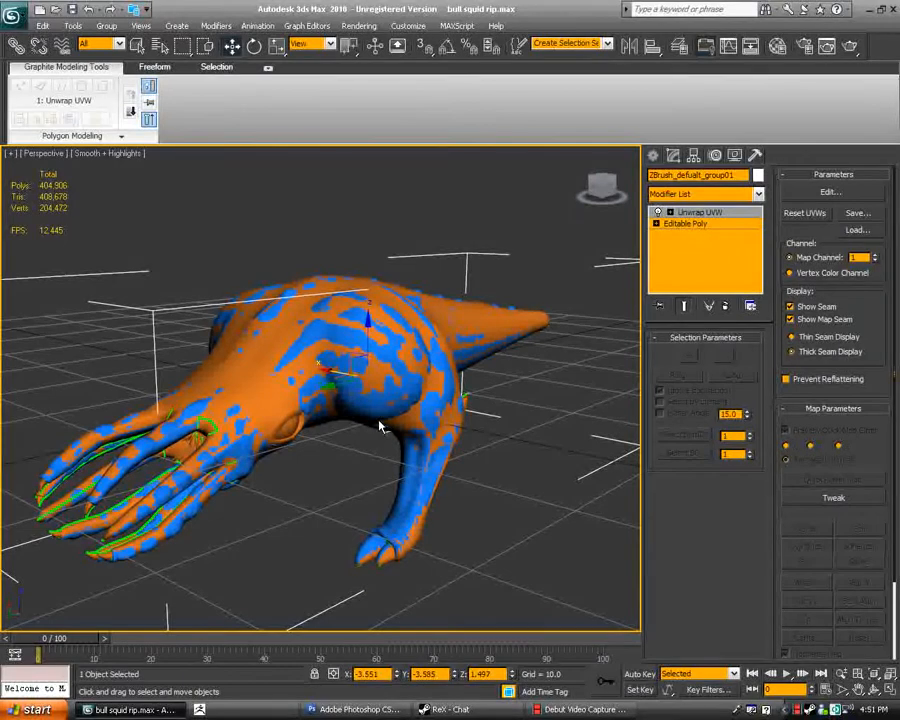
# - Hide the low-poly squid and orbit around the high-poly mesh to inspect it
pyautogui.moveTo(380, 425); pyautogui.dragTo(375, 430)
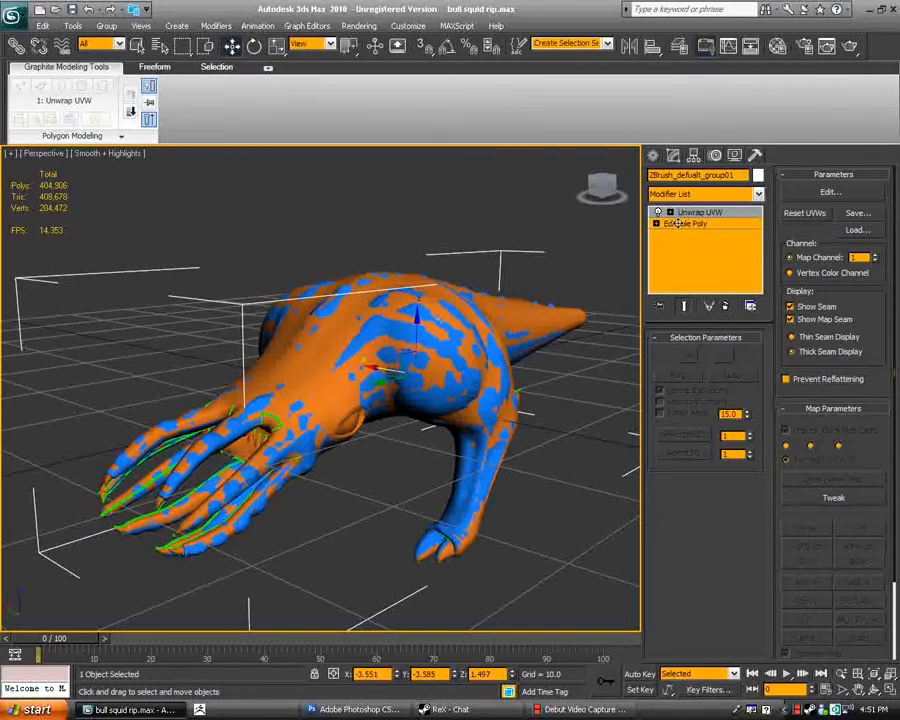
pyautogui.click(734, 155)
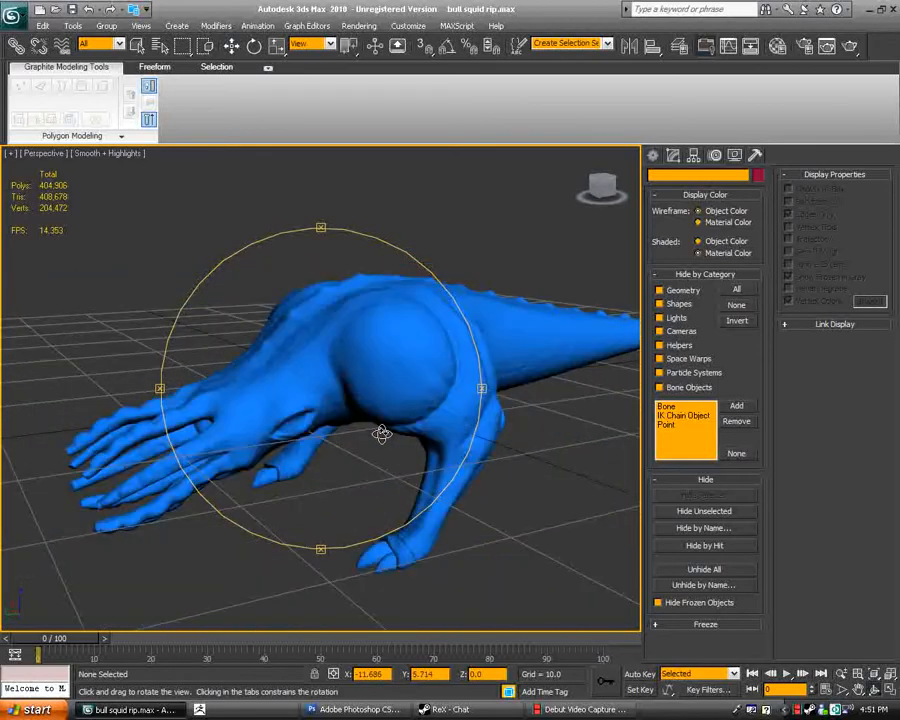
pyautogui.moveTo(380, 433); pyautogui.dragTo(348, 433)
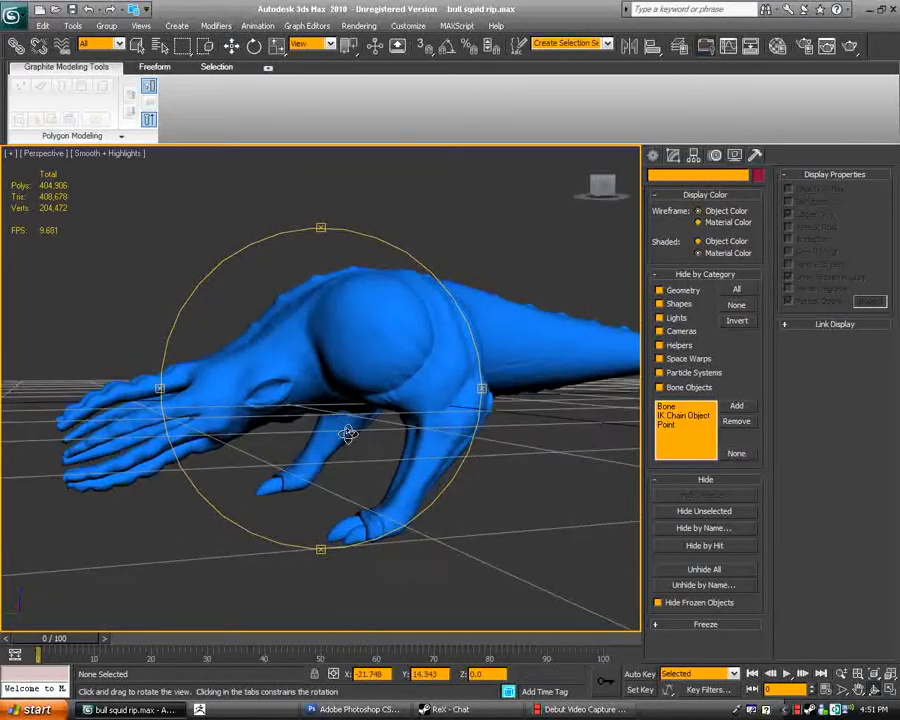
pyautogui.moveTo(348, 433); pyautogui.dragTo(348, 400)
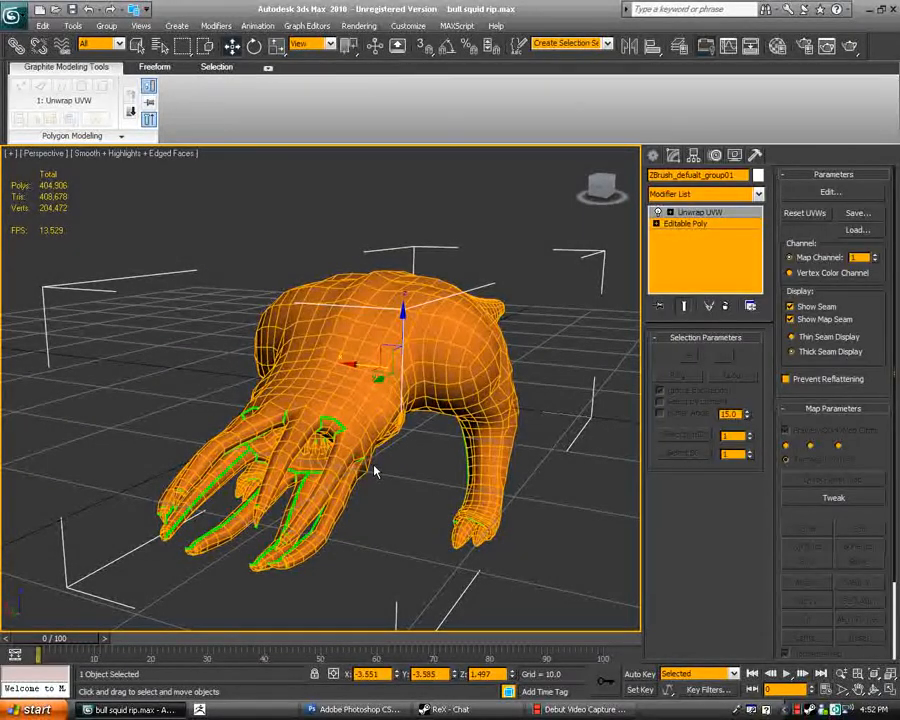
# - Orbit the low-poly squid to inspect its underside and side seams
pyautogui.moveTo(375, 470); pyautogui.dragTo(378, 362)
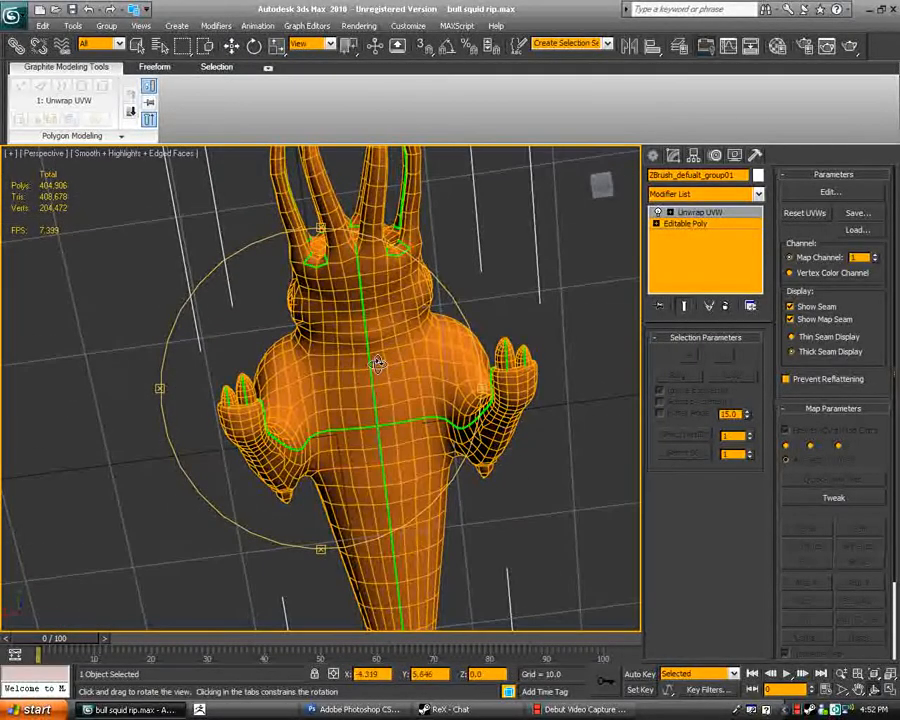
pyautogui.moveTo(375, 360); pyautogui.dragTo(325, 420)
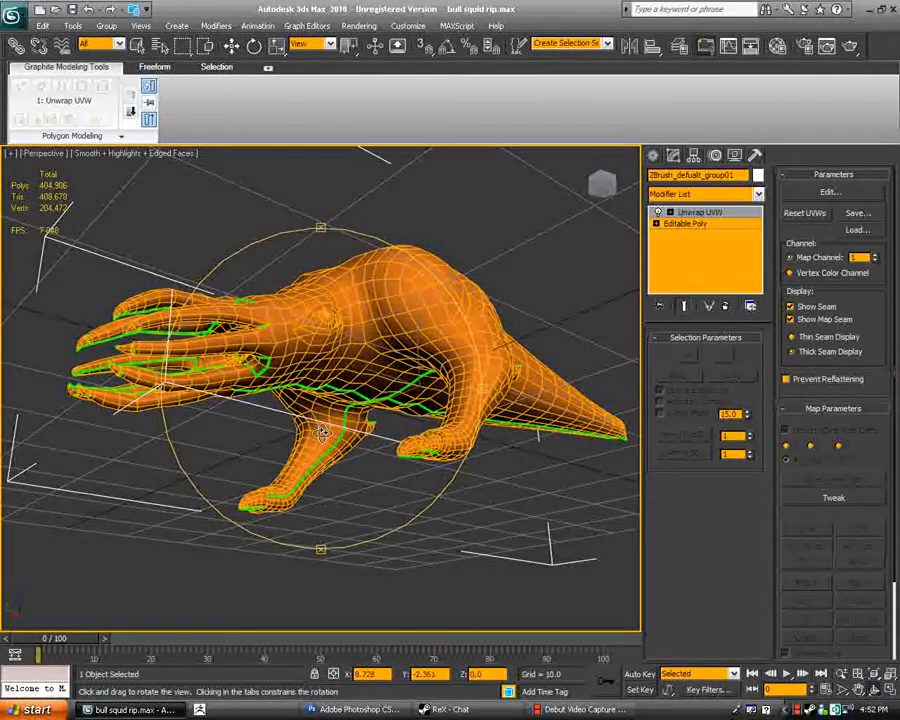
pyautogui.moveTo(322, 432); pyautogui.dragTo(357, 492)
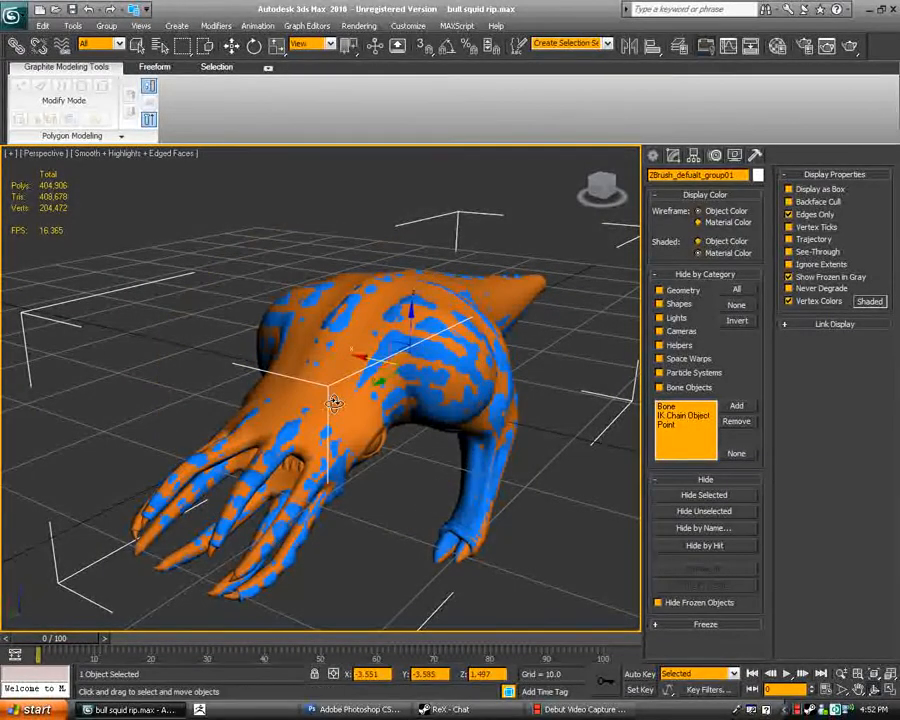
pyautogui.moveTo(323, 390)
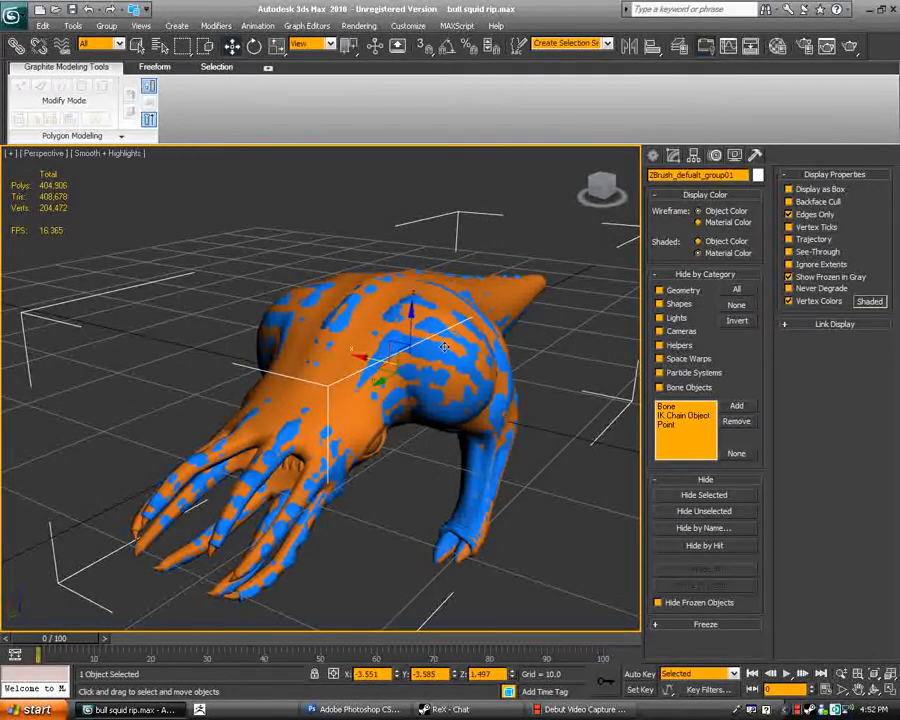
pyautogui.moveTo(336, 404)
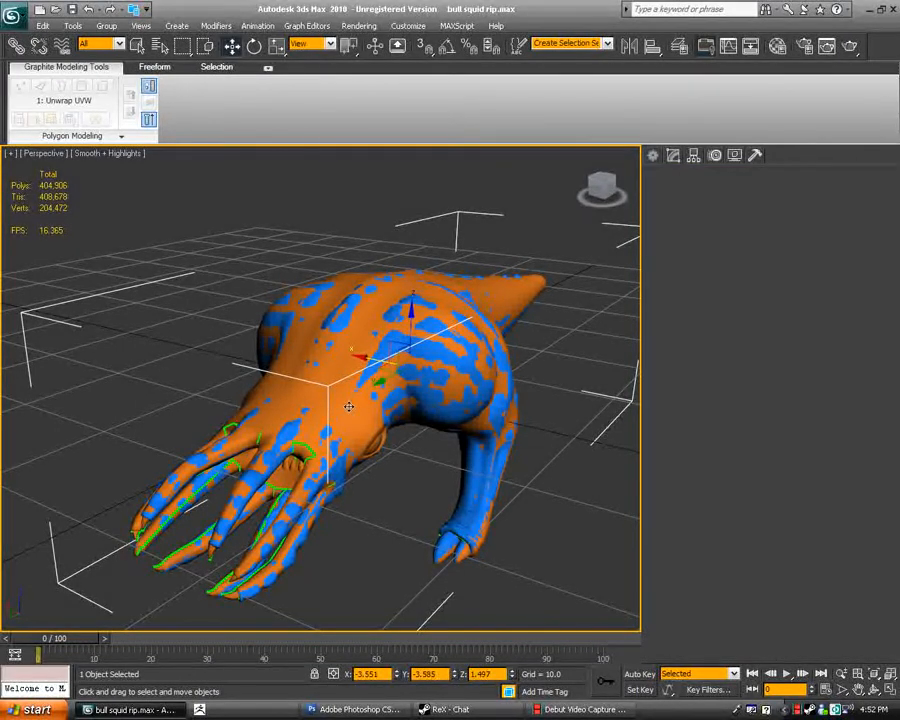
pyautogui.moveTo(335, 404)
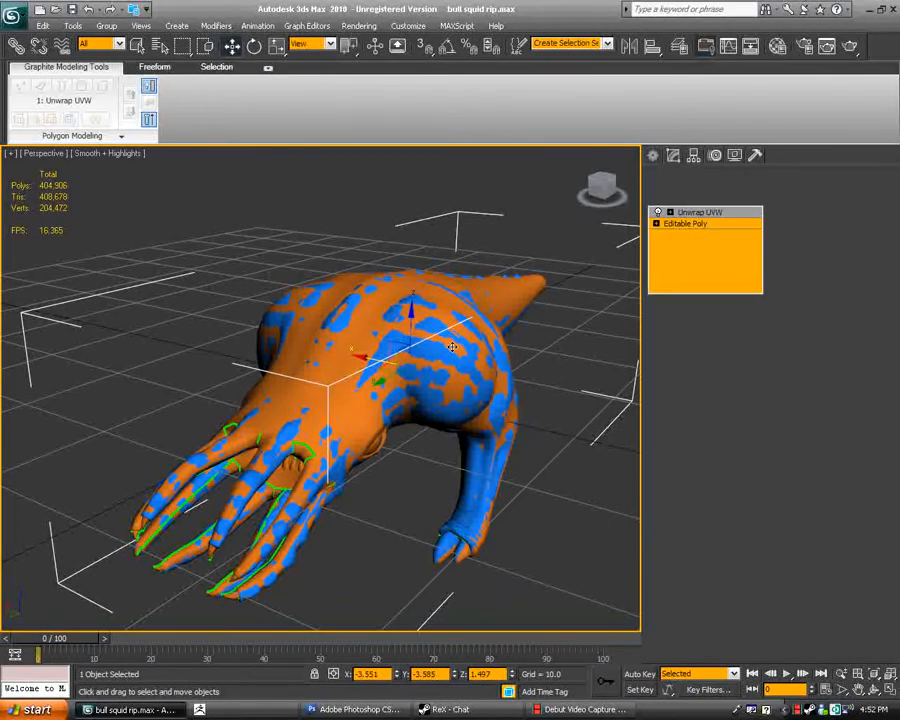
# - Add a Projection modifier above Unwrap UVW on the low-poly squid
pyautogui.click(699, 211)
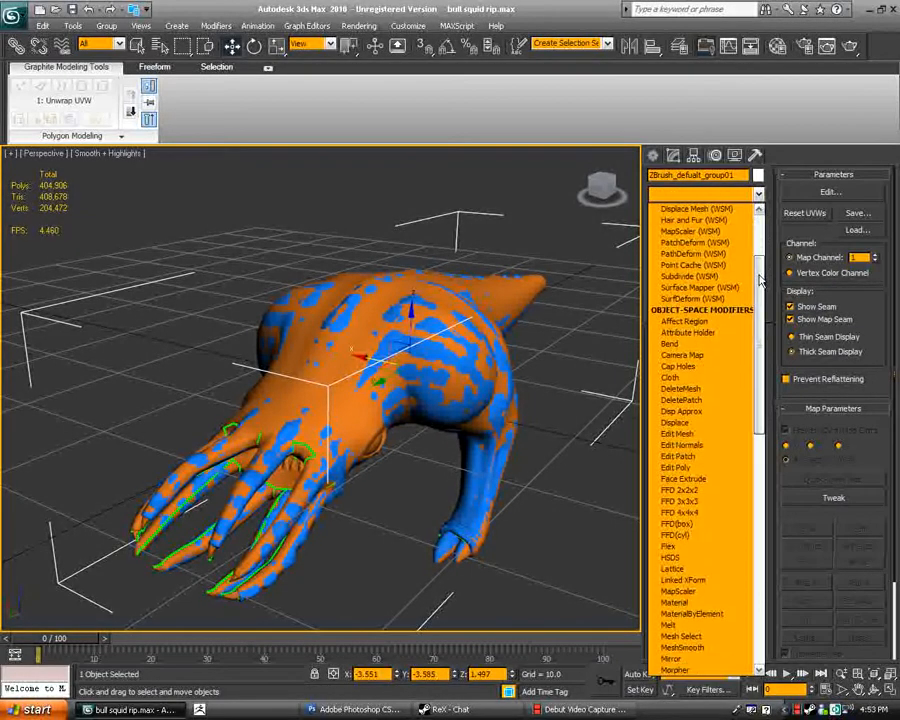
pyautogui.scroll(-3)
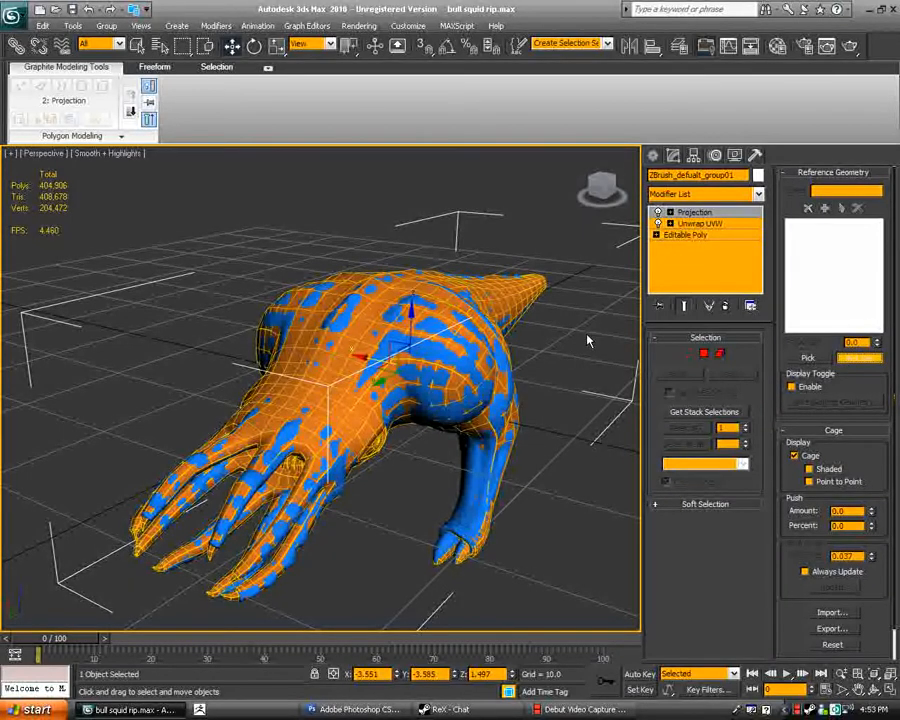
pyautogui.moveTo(580, 338)
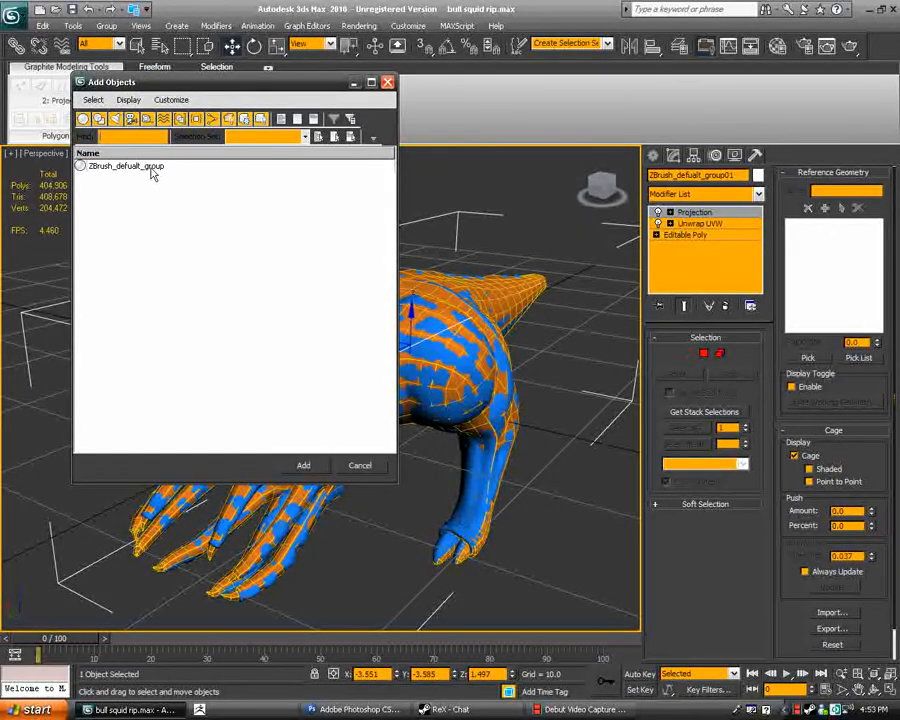
# - Set the high-poly ZBrush squid as the Projection modifier's reference geometry
pyautogui.click(125, 166)
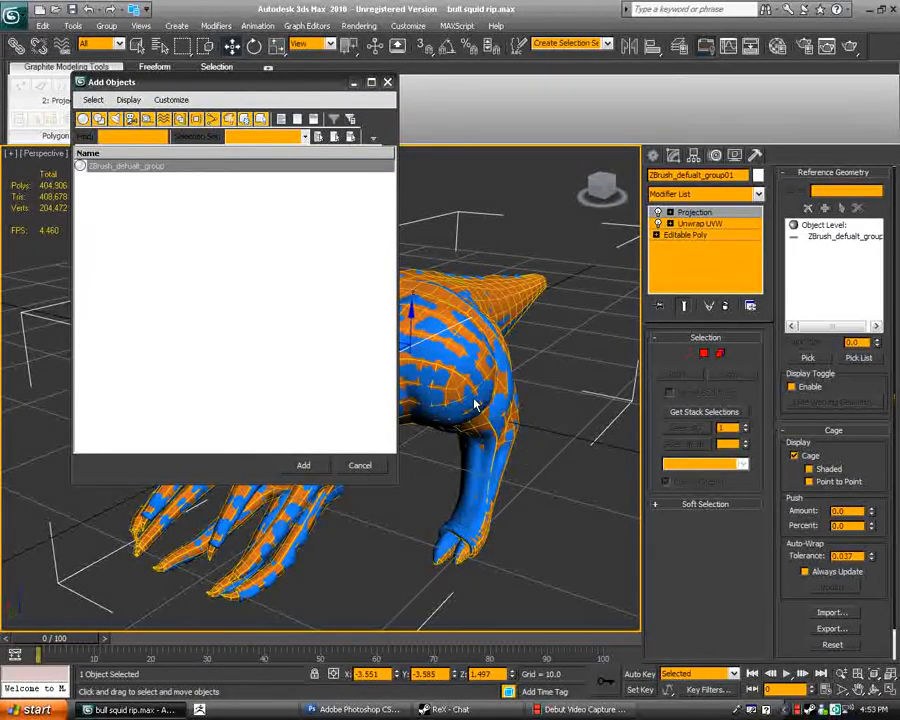
pyautogui.click(359, 465)
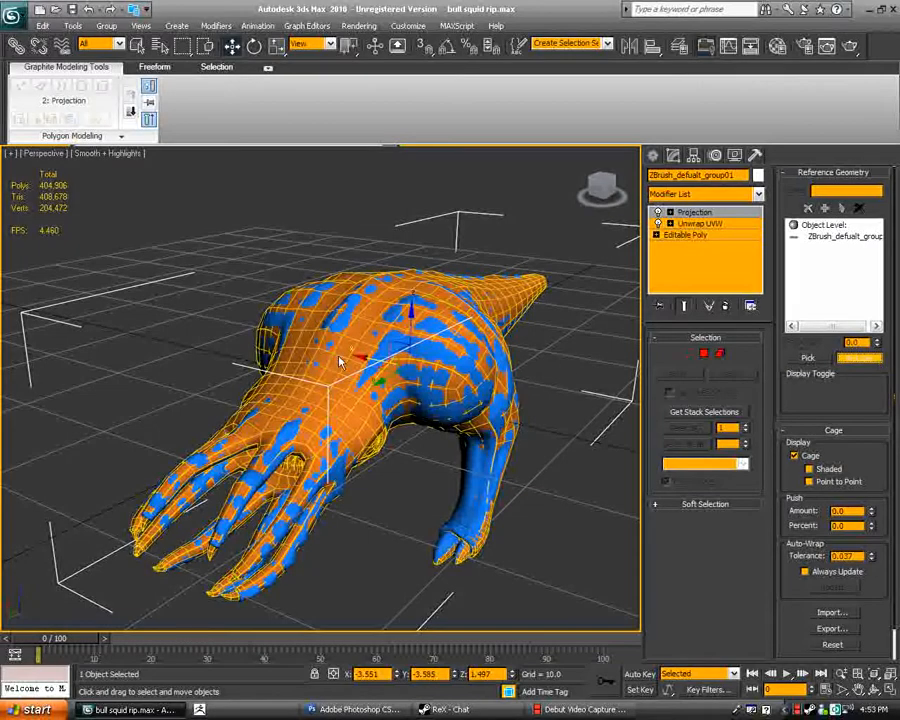
pyautogui.click(858, 357)
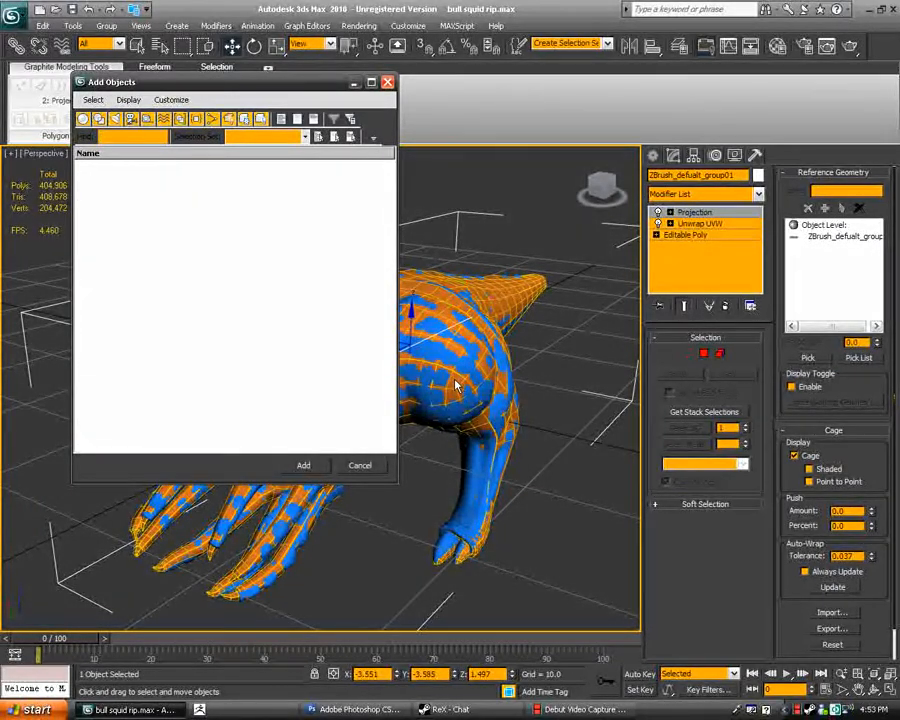
pyautogui.click(360, 465)
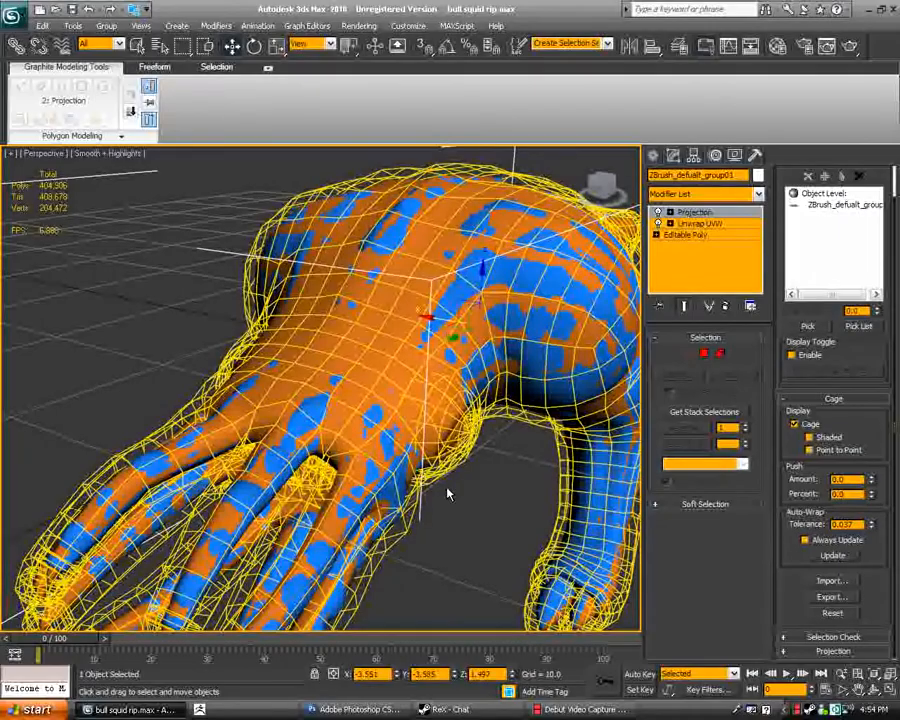
# - Orbit out to view the whole squid inside its pushed-out projection cage
pyautogui.moveTo(447, 493); pyautogui.dragTo(431, 465)
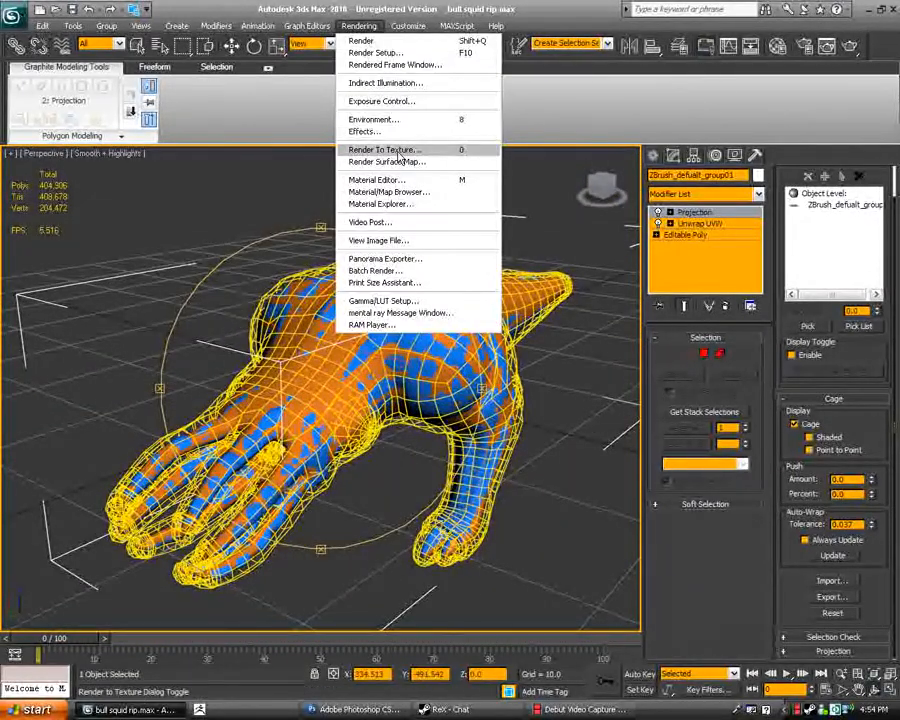
# - Open Render To Texture and add a NormalsMap output element
pyautogui.click(383, 149)
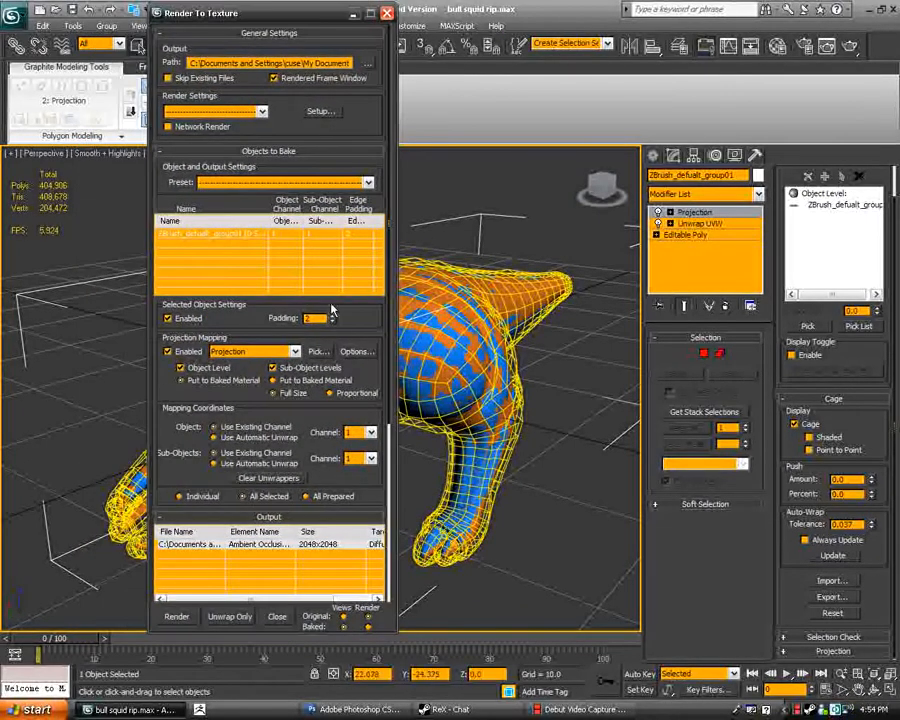
pyautogui.scroll(-3)
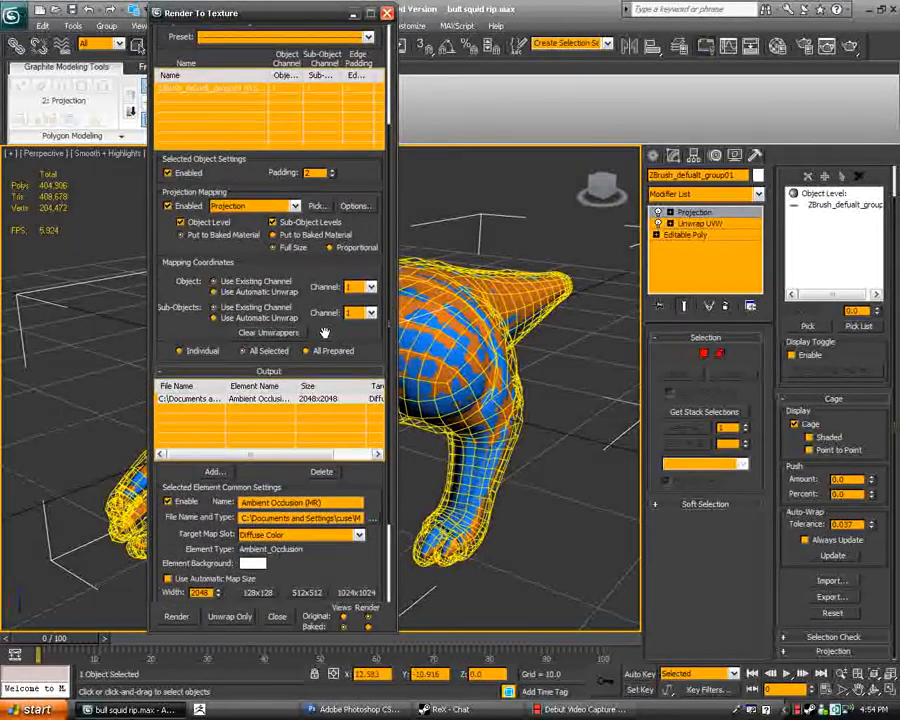
pyautogui.click(169, 206)
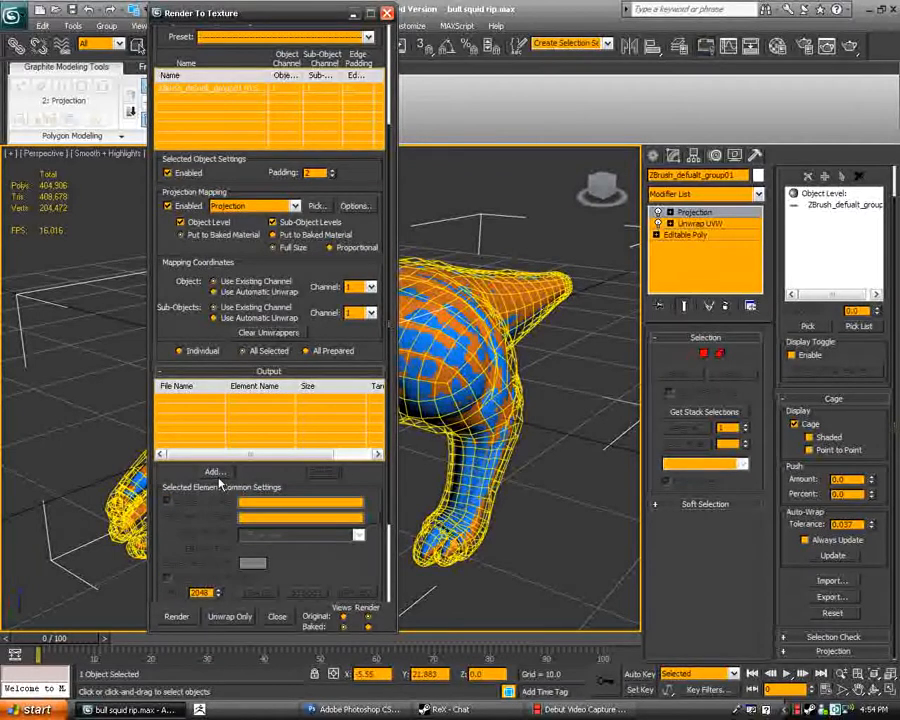
pyautogui.click(214, 471)
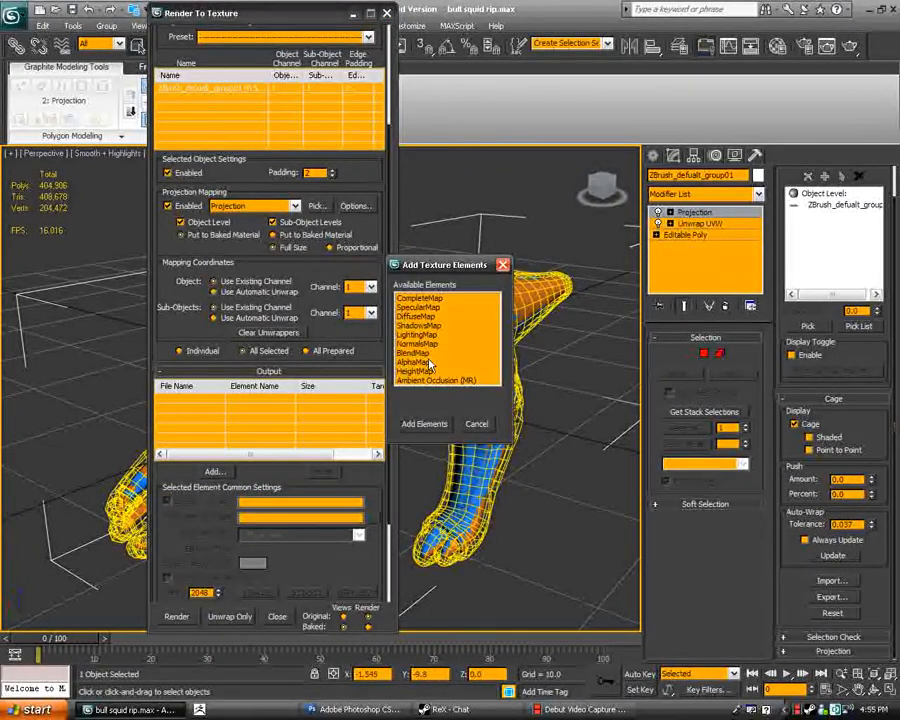
pyautogui.click(418, 345)
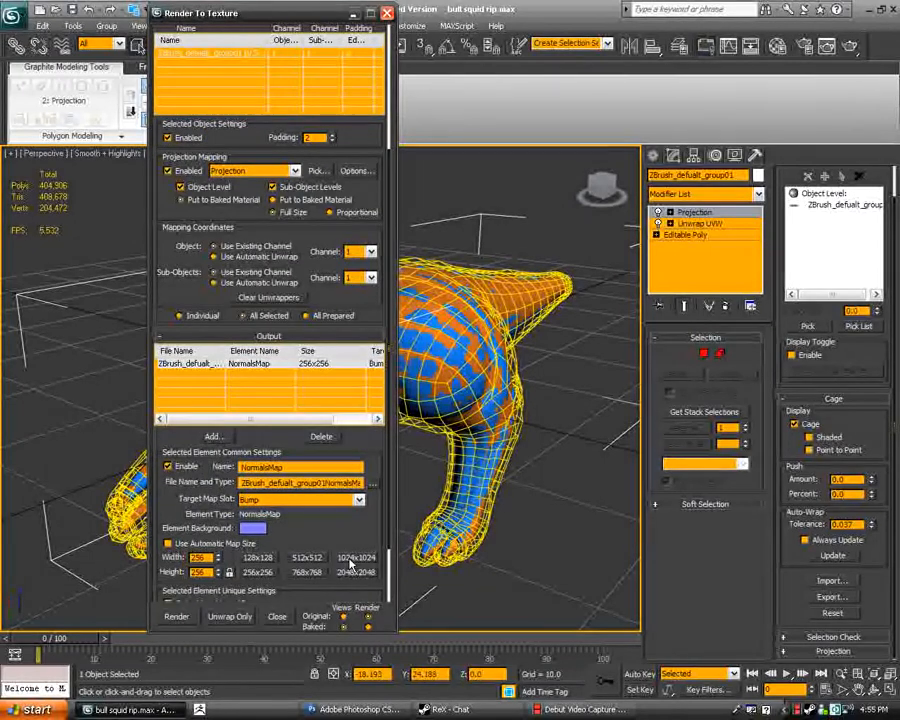
# - Make the NormalsMap 1024×1024 and save it as Targa file TEST
pyautogui.click(354, 557)
pyautogui.write('TEST')
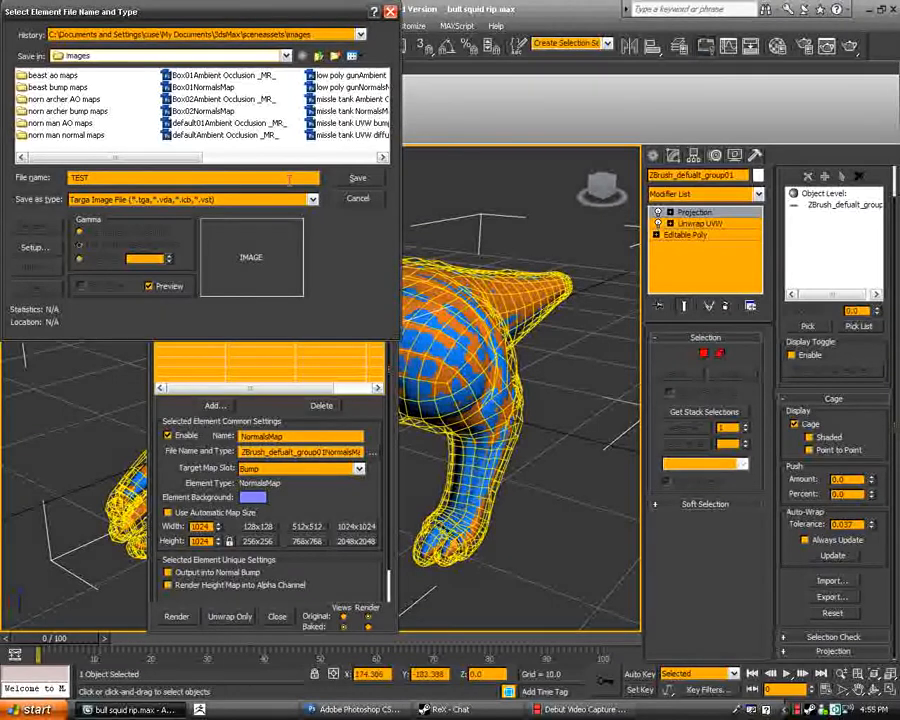
pyautogui.click(357, 178)
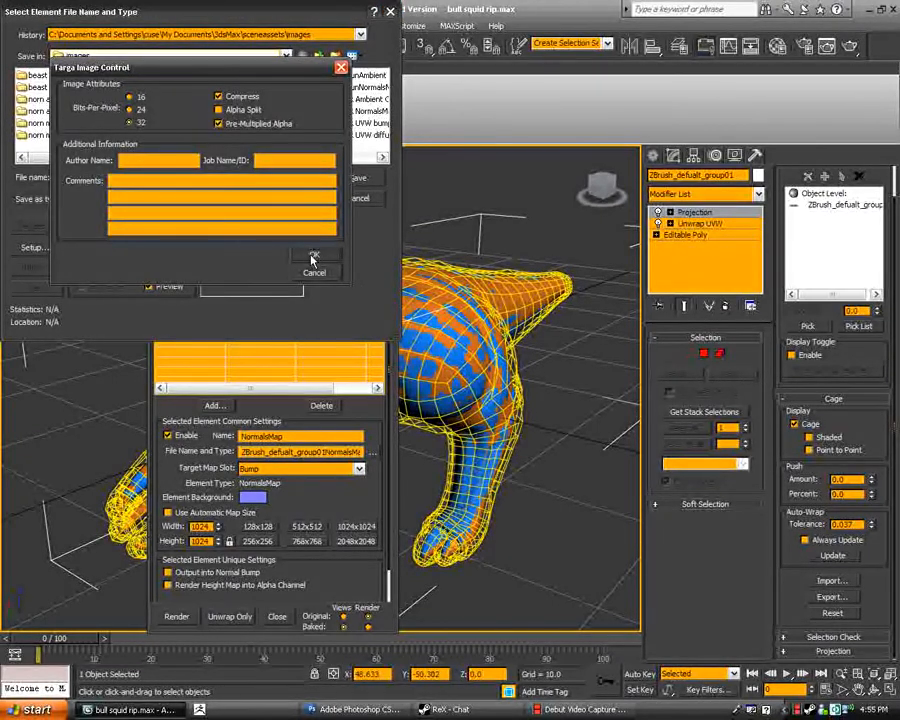
pyautogui.click(313, 257)
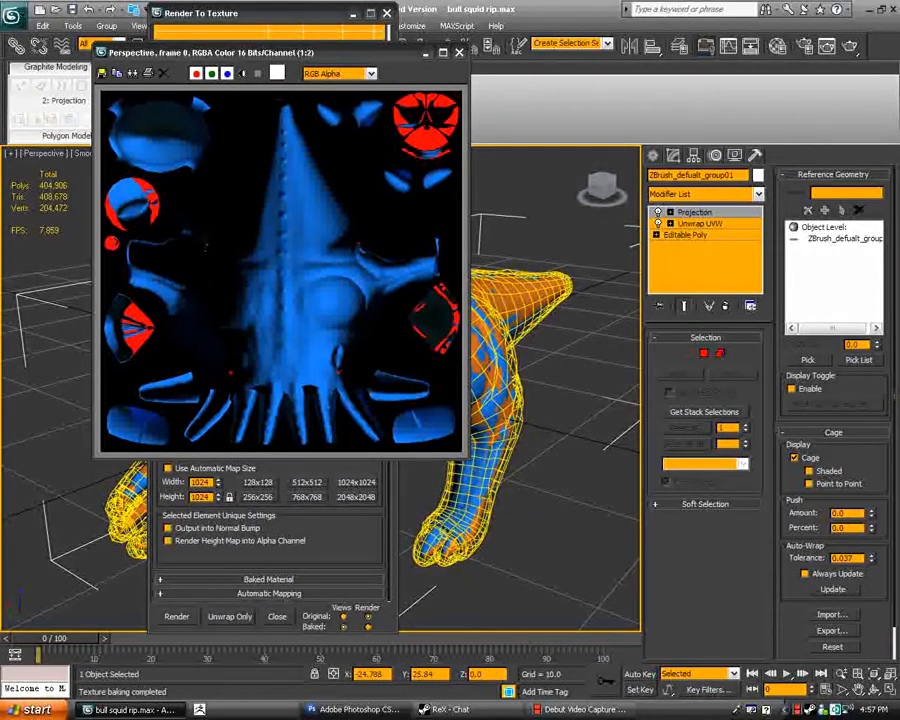
# - Bake the squid's normal map, then switch to Photoshop to clean it
pyautogui.click(9, 24)
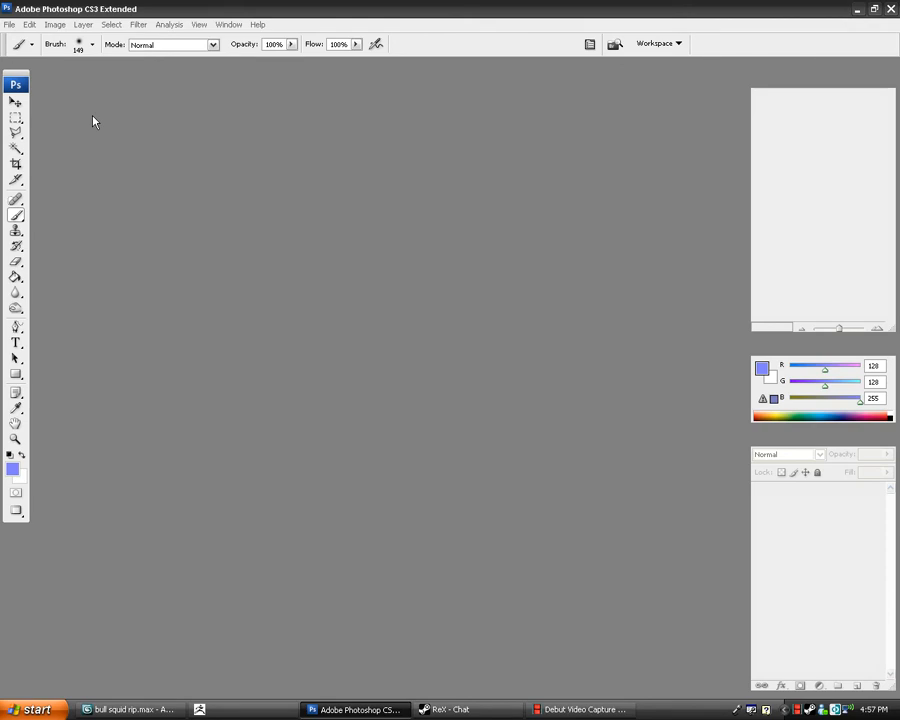
pyautogui.moveTo(92, 126)
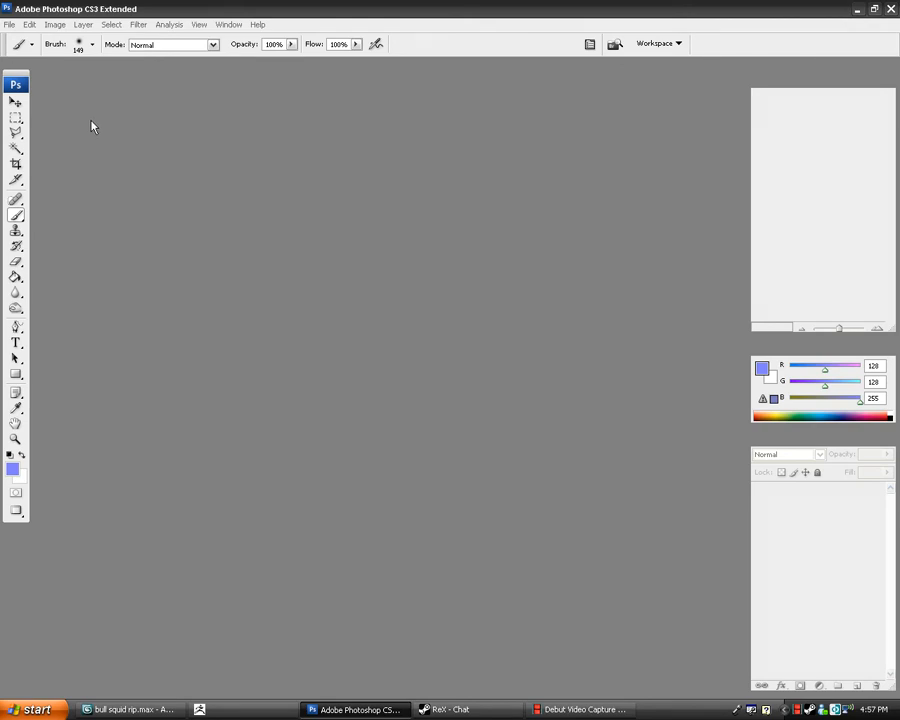
# - Open TEST.tga from My Documents > 3dsmax > sceneassets > images
pyautogui.click(9, 24)
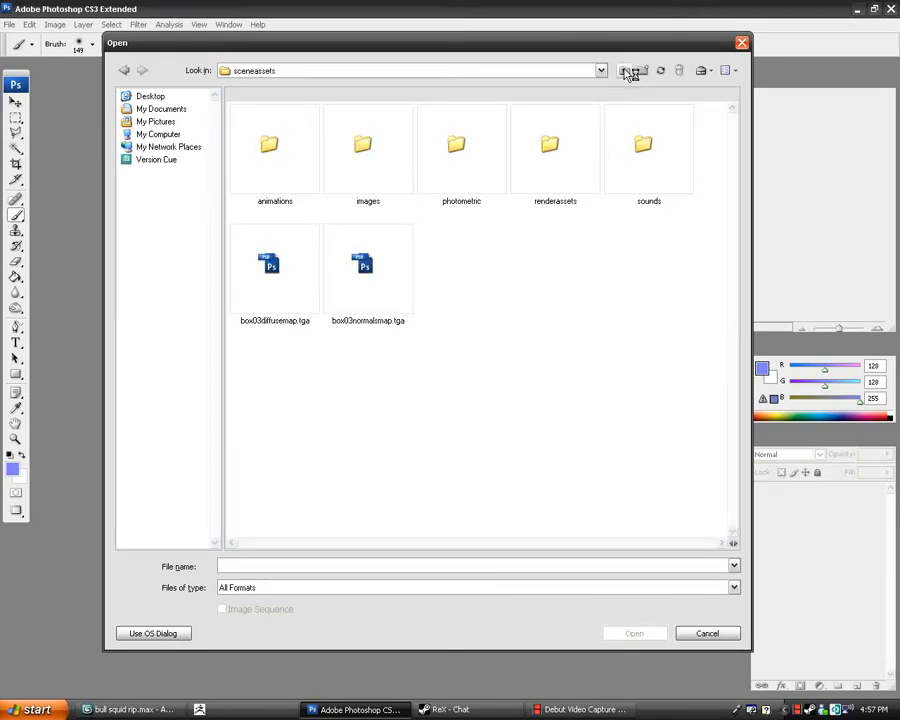
pyautogui.click(161, 108)
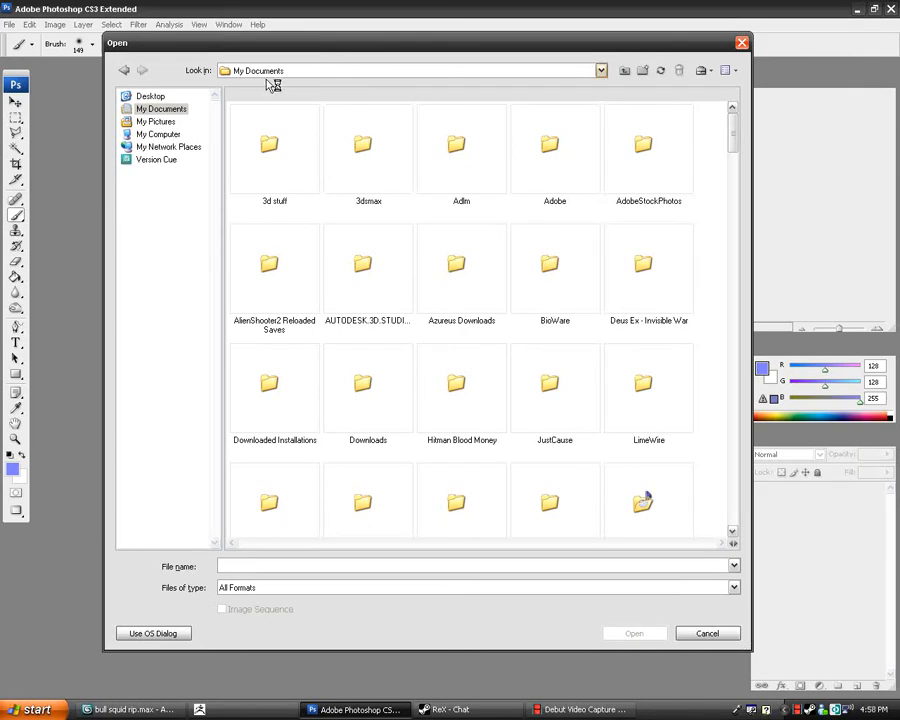
pyautogui.doubleClick(368, 148)
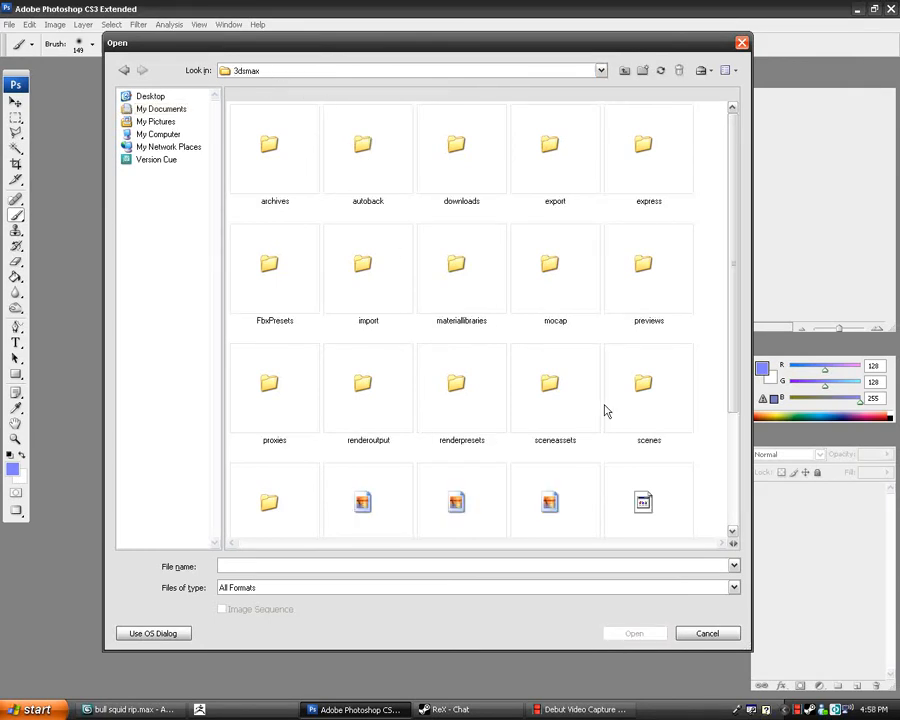
pyautogui.doubleClick(555, 390)
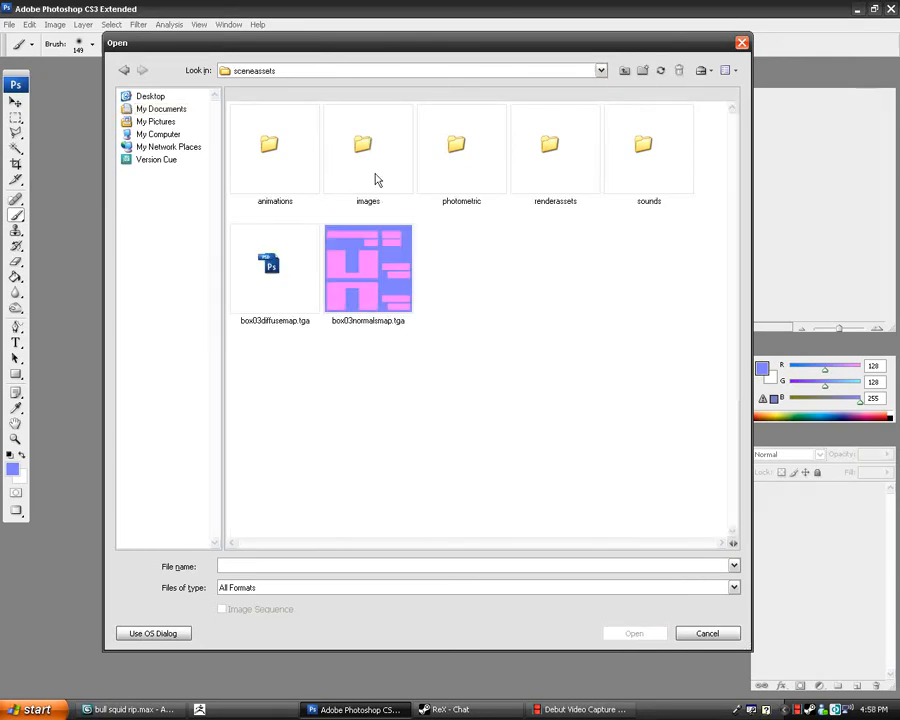
pyautogui.doubleClick(367, 148)
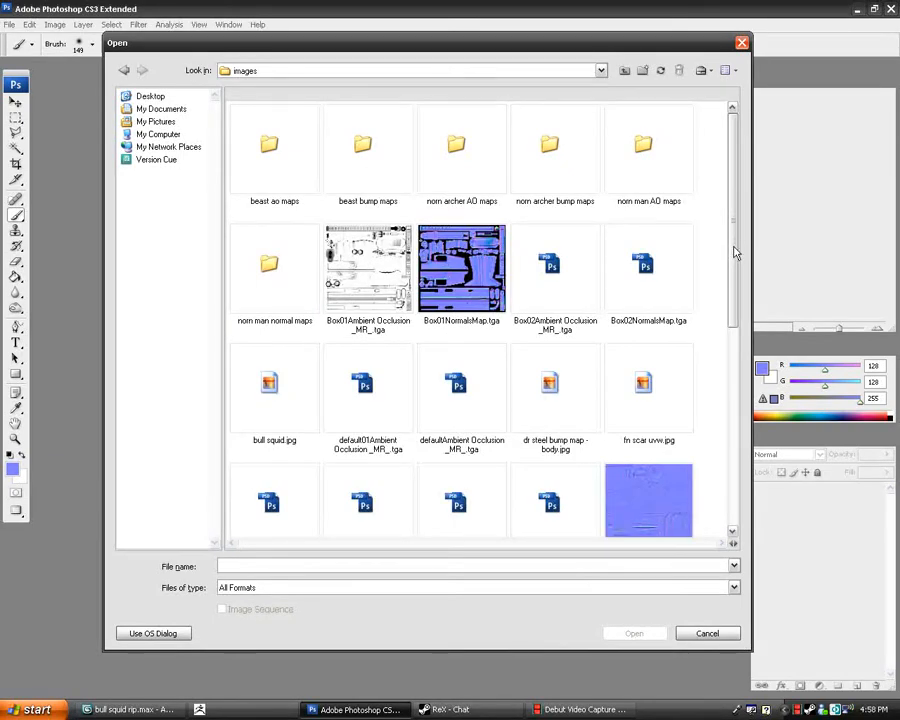
pyautogui.scroll(-3)
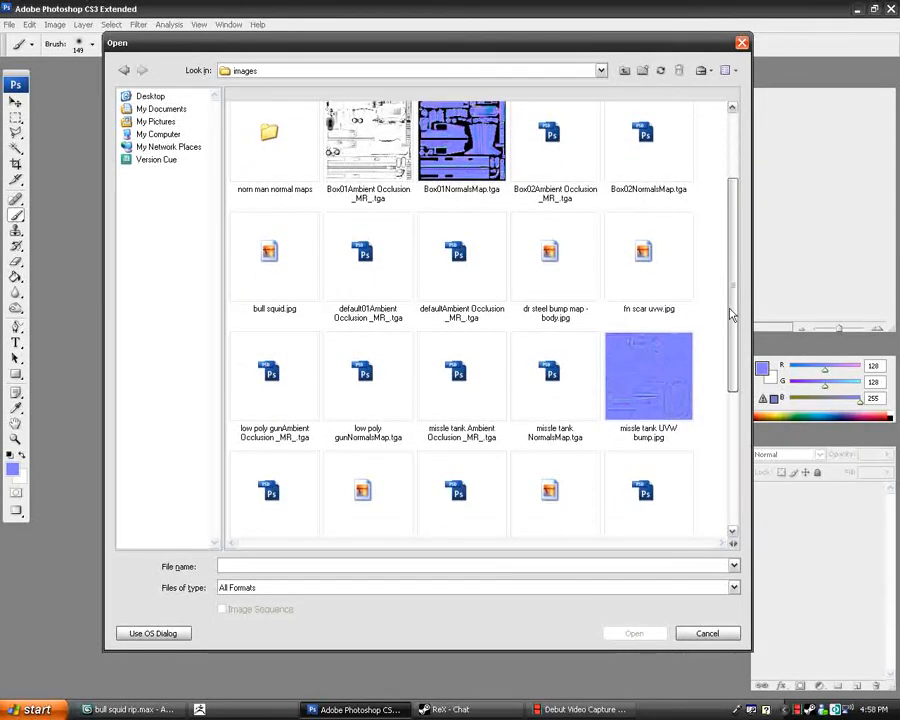
pyautogui.scroll(-3)
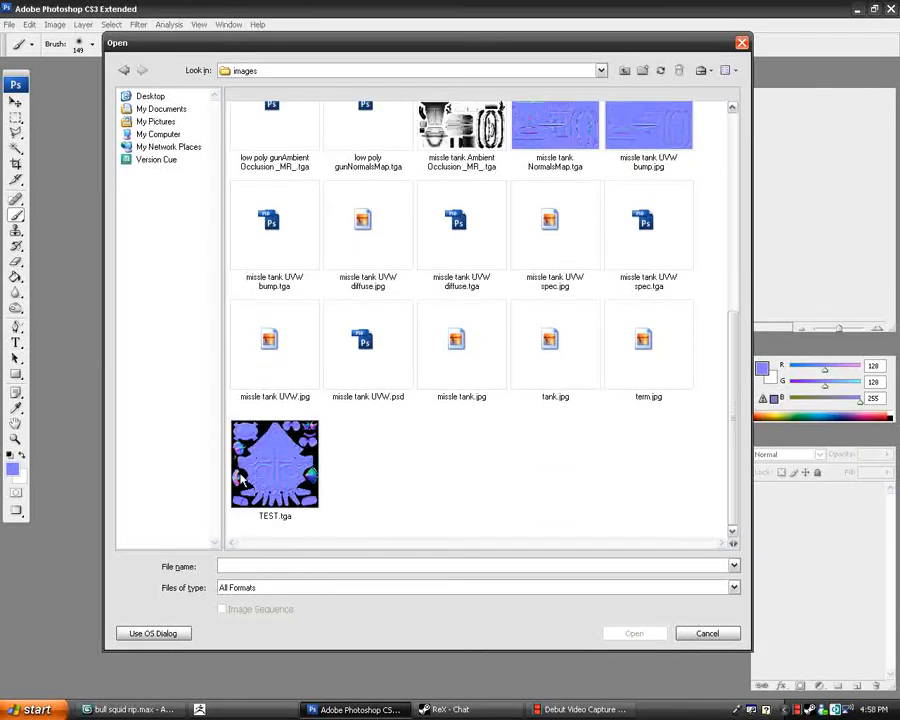
pyautogui.click(275, 465)
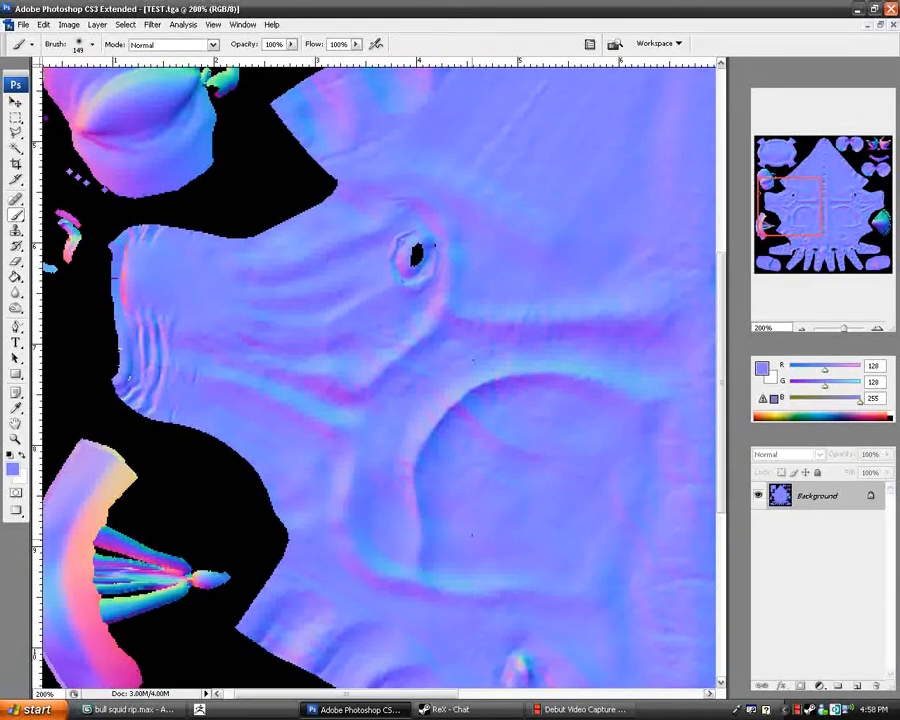
# - Zoom into the normal map and blur away the stray colour specks
pyautogui.scroll(-3)
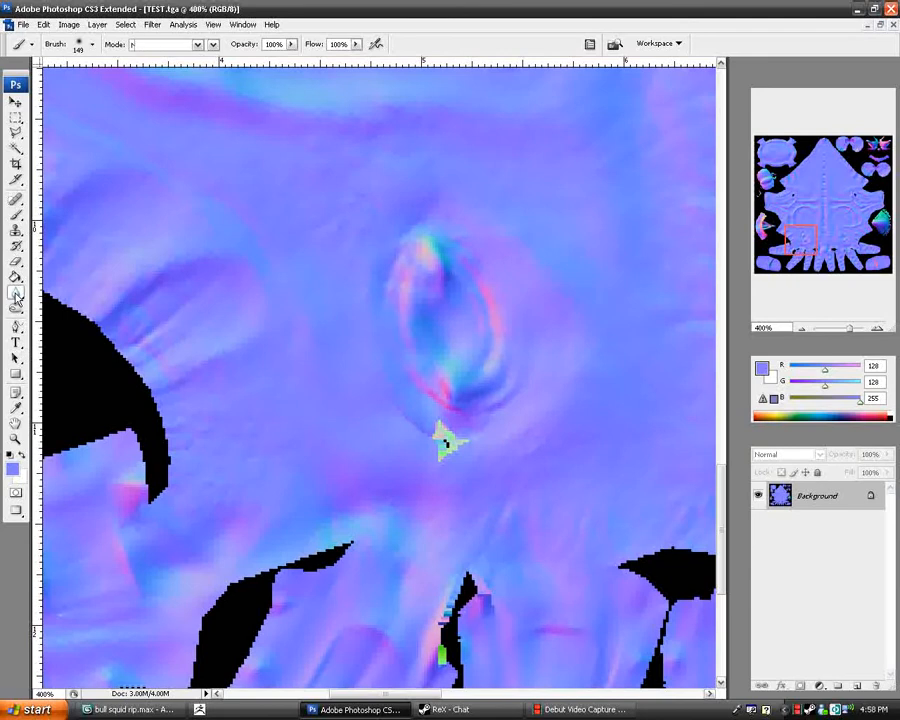
pyautogui.click(16, 295)
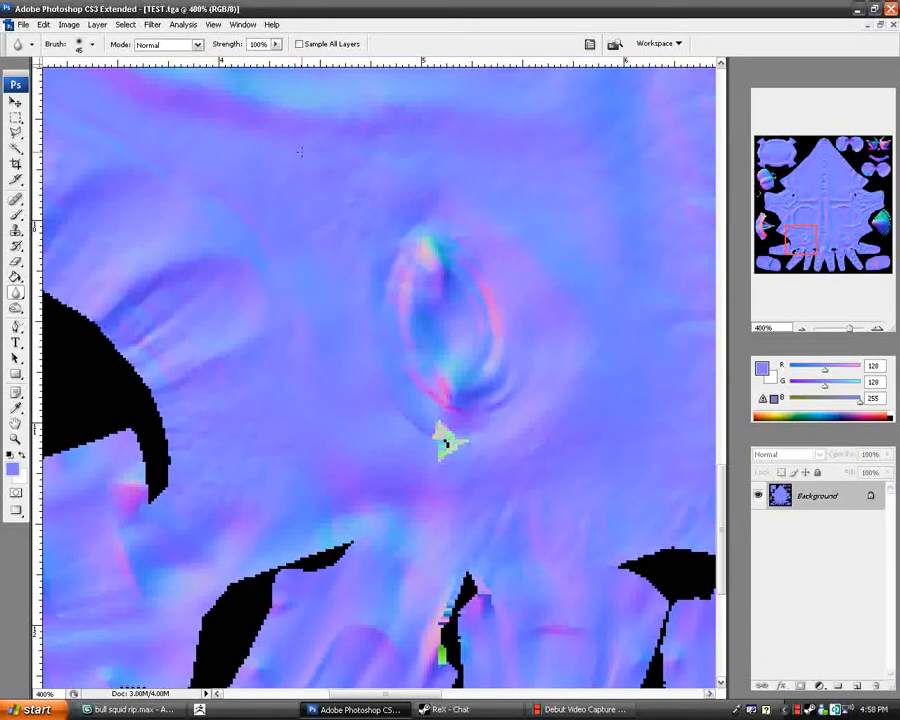
pyautogui.click(445, 445)
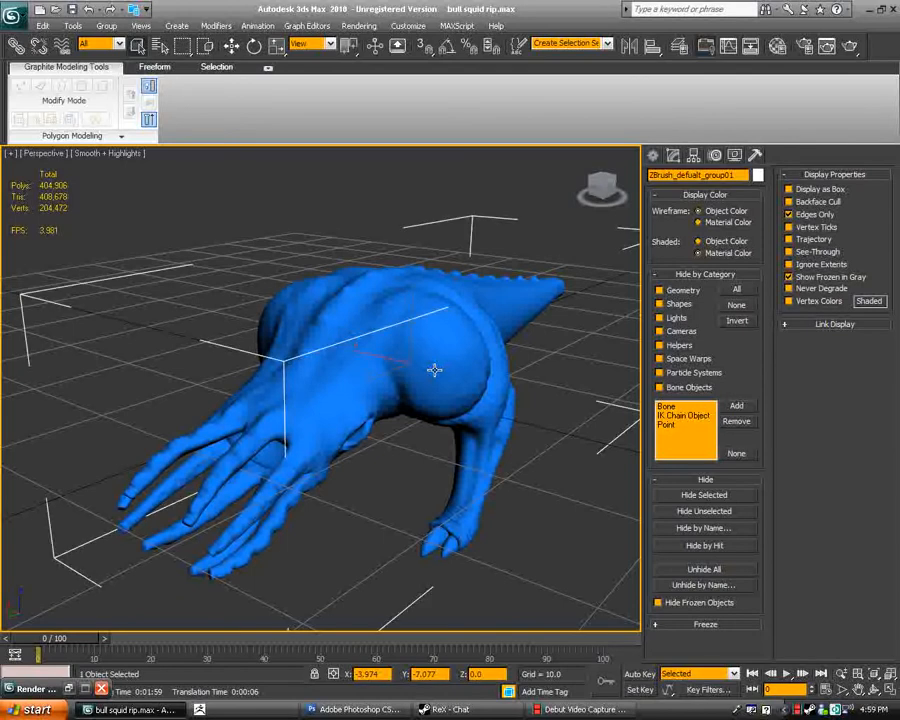
# - Hide the high-poly squid and browse map types for the low-poly material's Bump slot
pyautogui.click(704, 494)
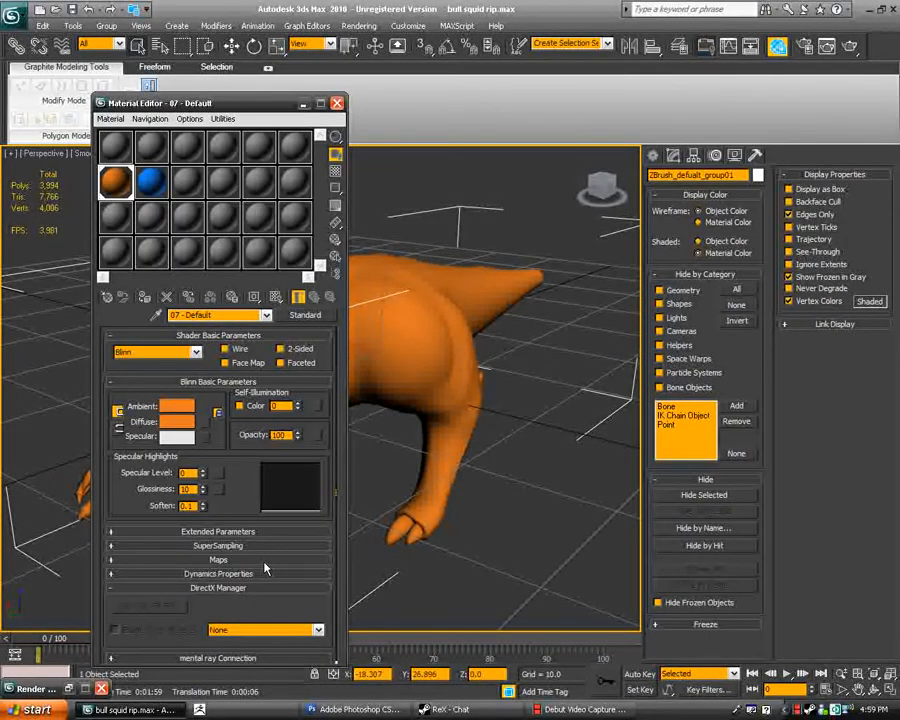
pyautogui.click(218, 559)
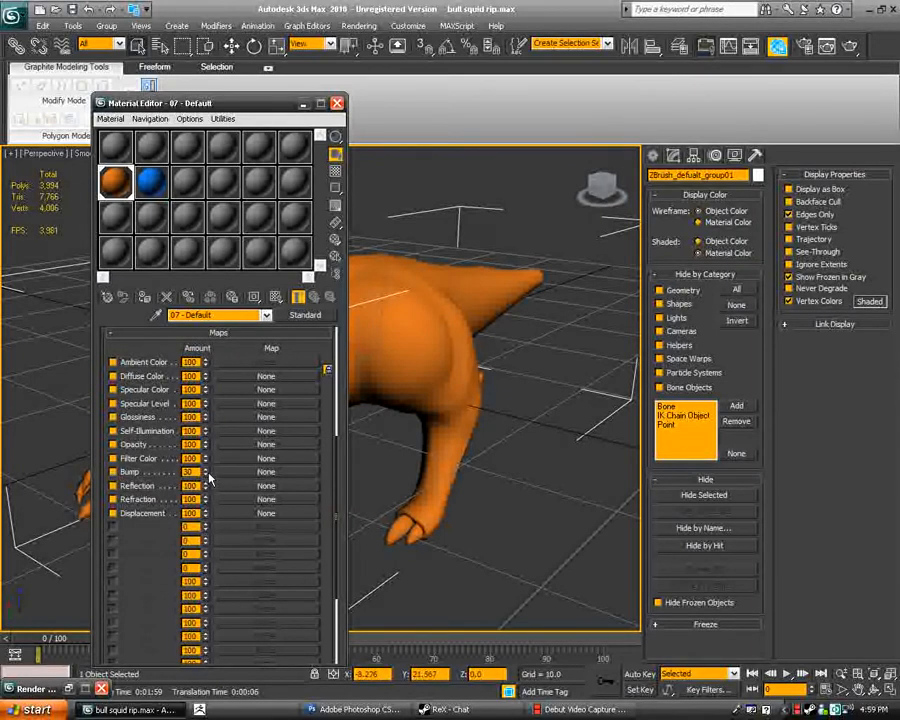
pyautogui.click(267, 471)
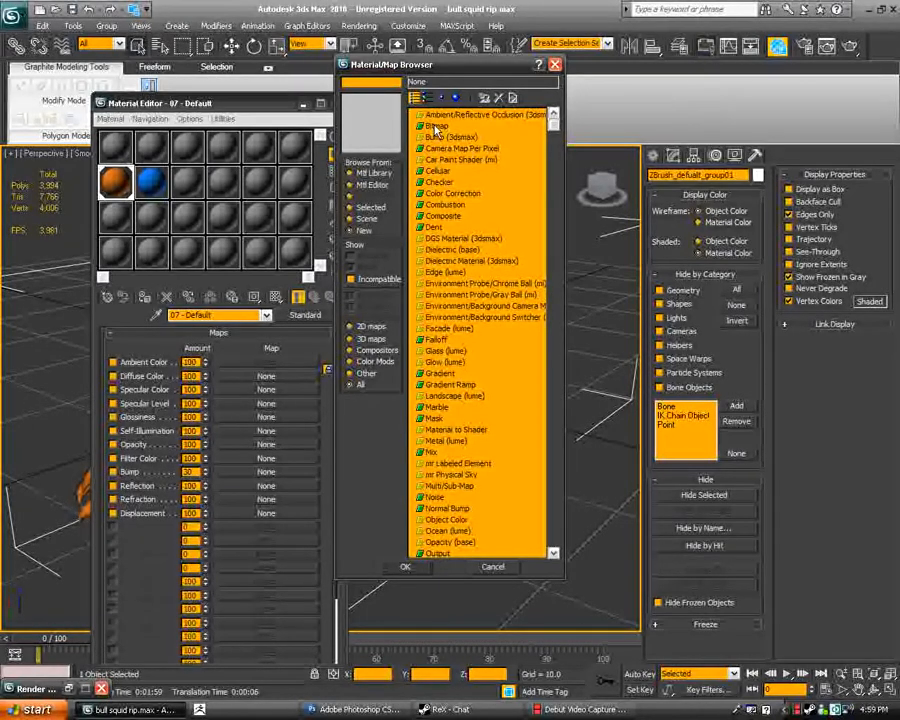
# - Put a Normal Bump map in the Bump slot, return to the map list, and deselect the squid
pyautogui.scroll(-3)
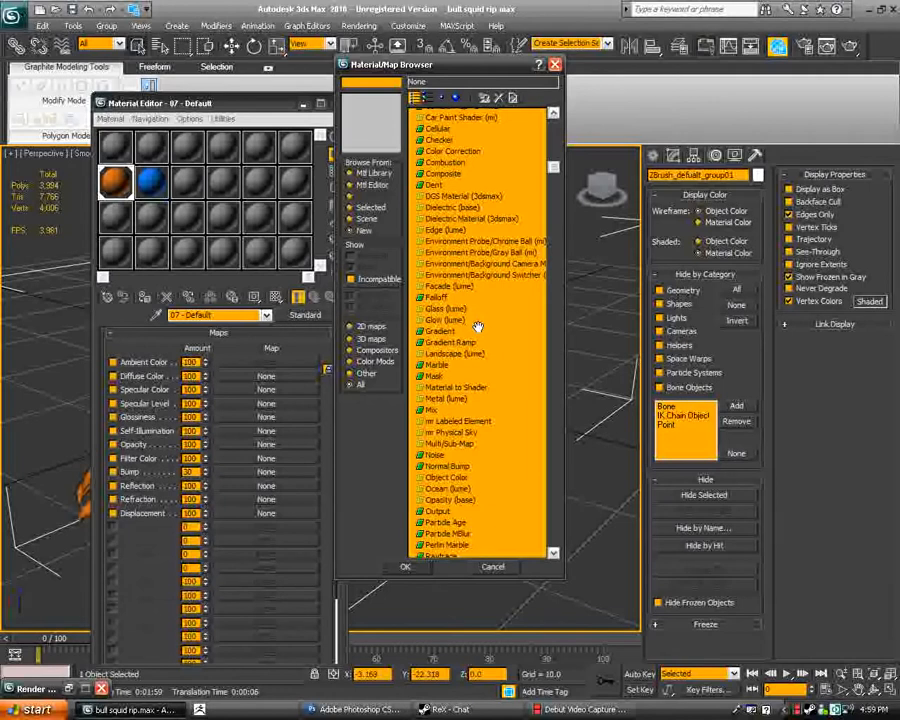
pyautogui.click(446, 465)
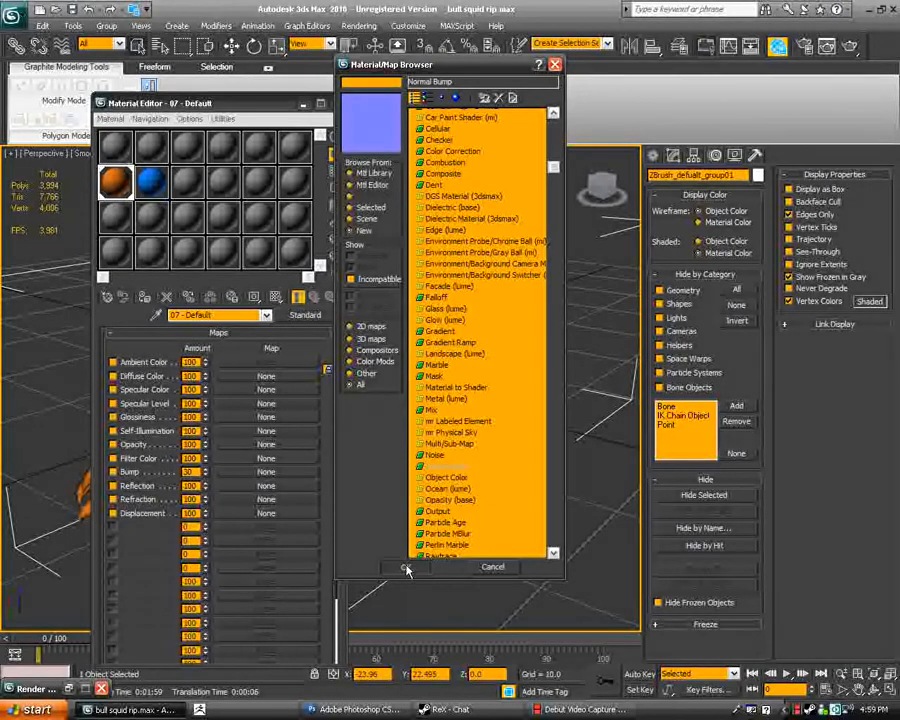
pyautogui.click(407, 567)
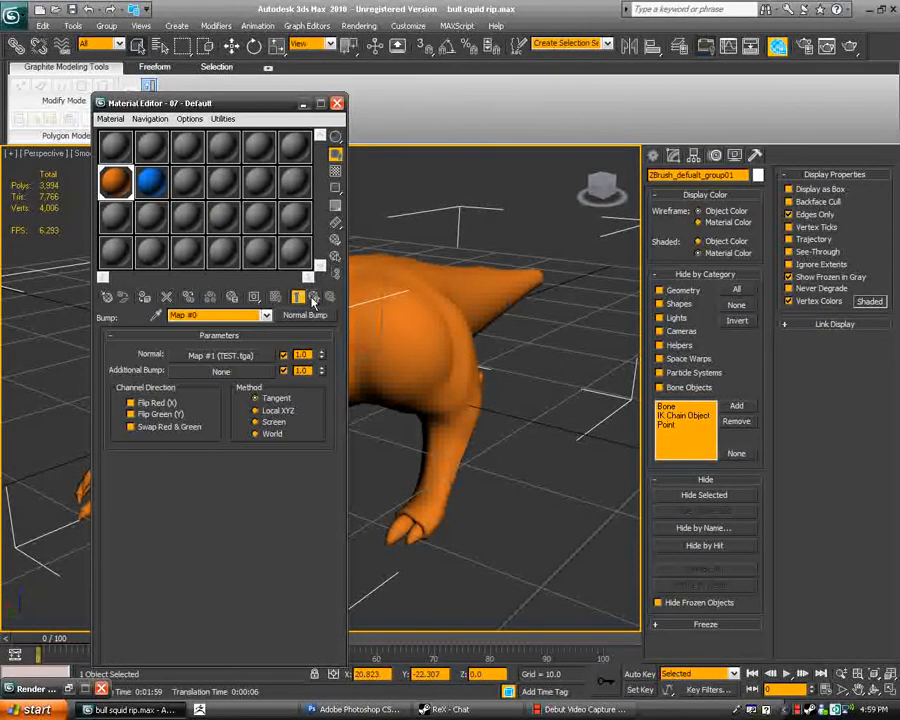
pyautogui.click(297, 297)
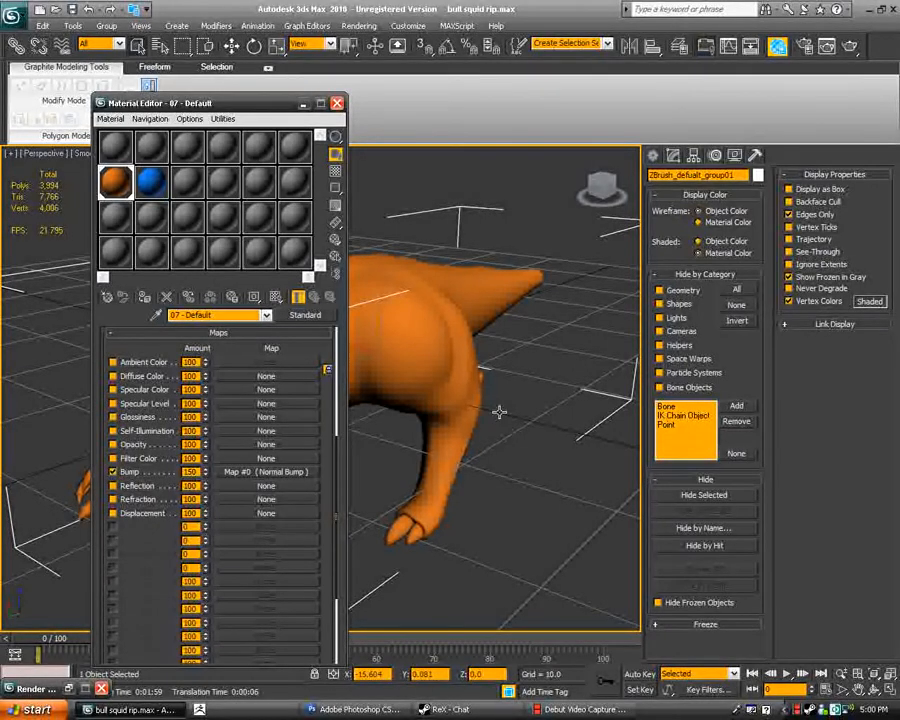
pyautogui.click(337, 102)
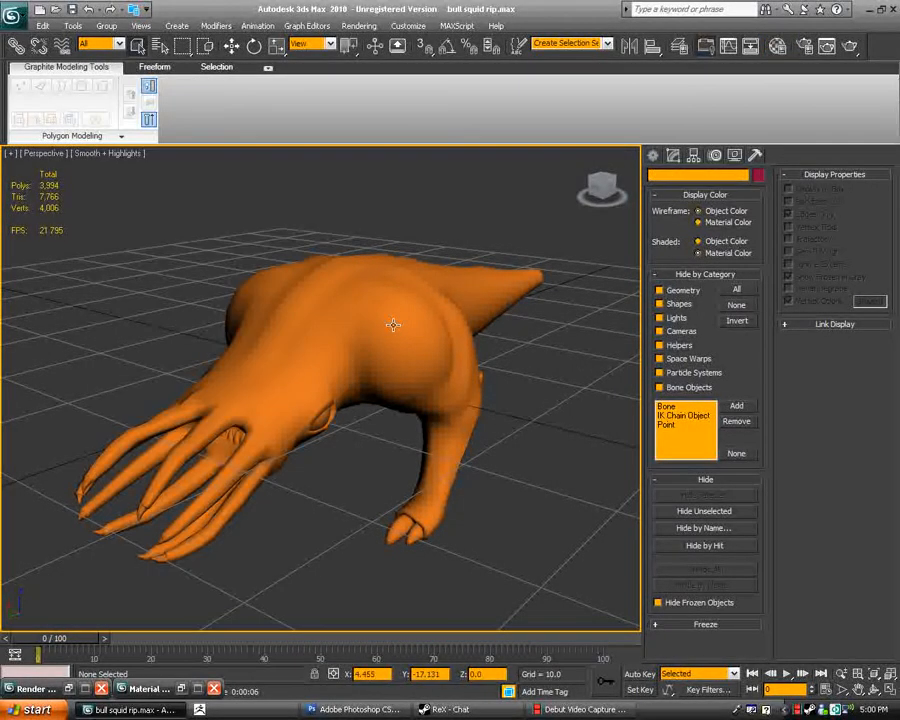
# - Render the perspective view of the normal-mapped low-poly squid, then close the render window
pyautogui.click(17, 688)
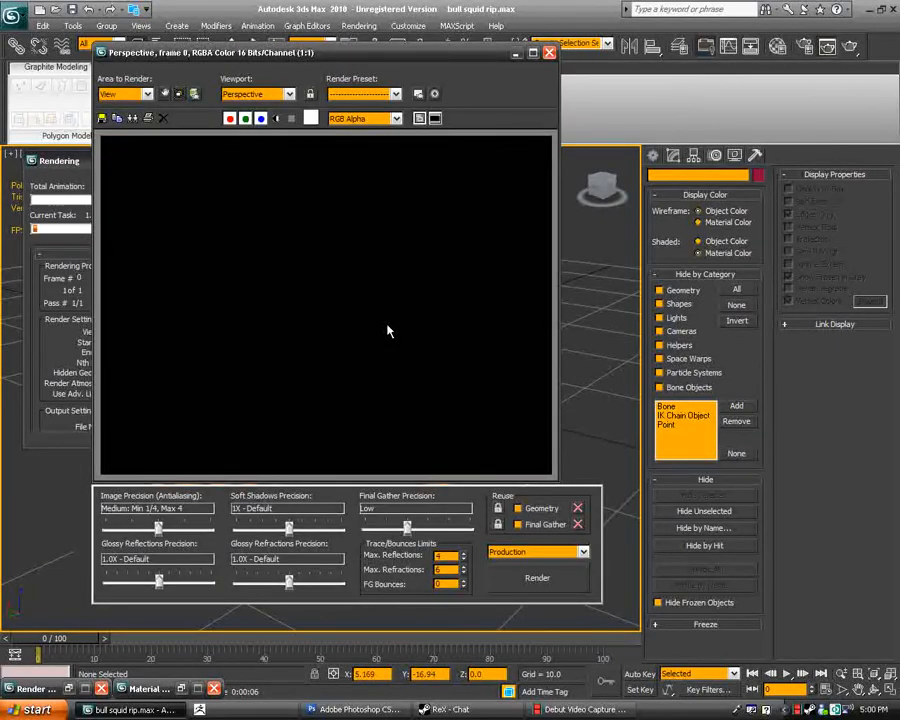
pyautogui.click(537, 578)
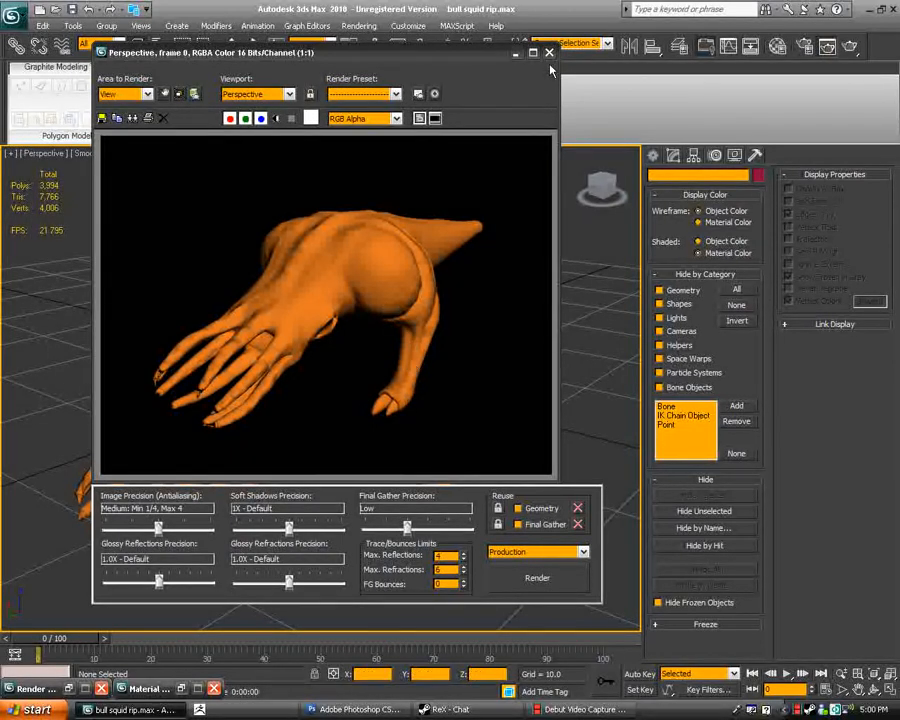
pyautogui.click(549, 52)
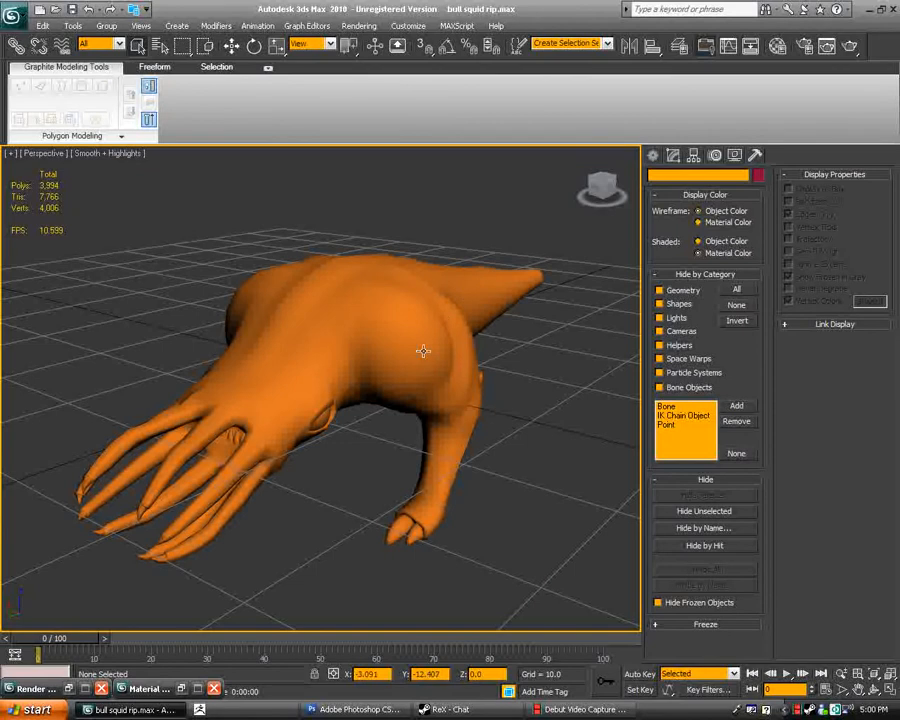